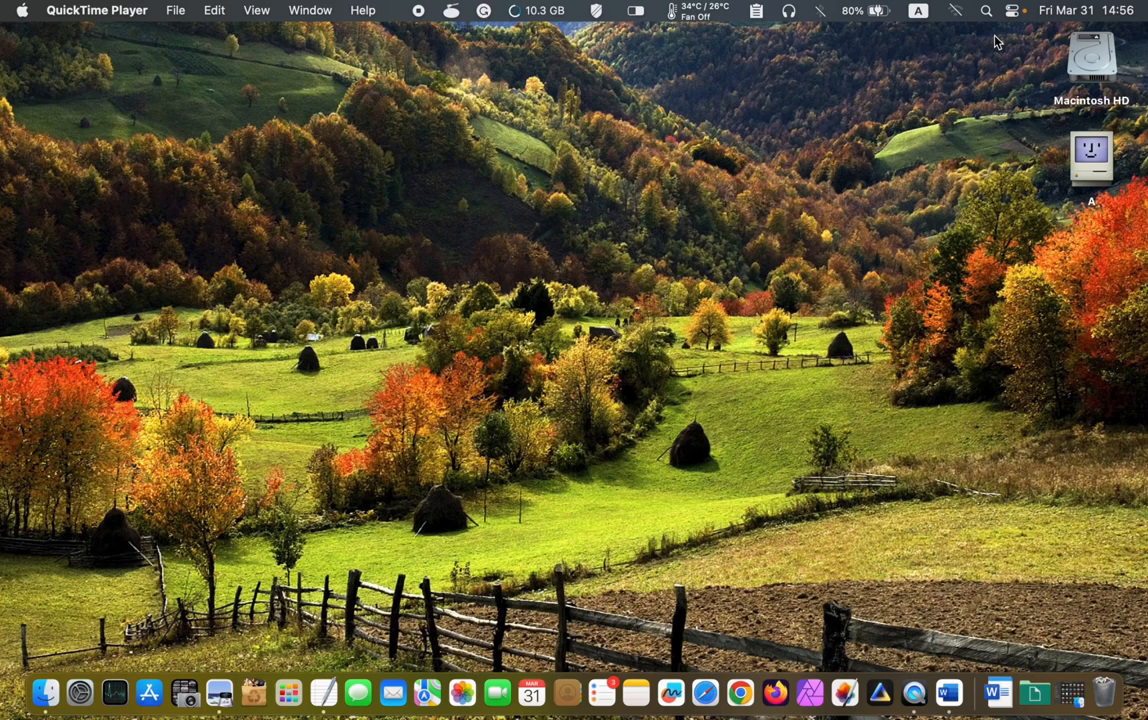
mouse_move(990, 18)
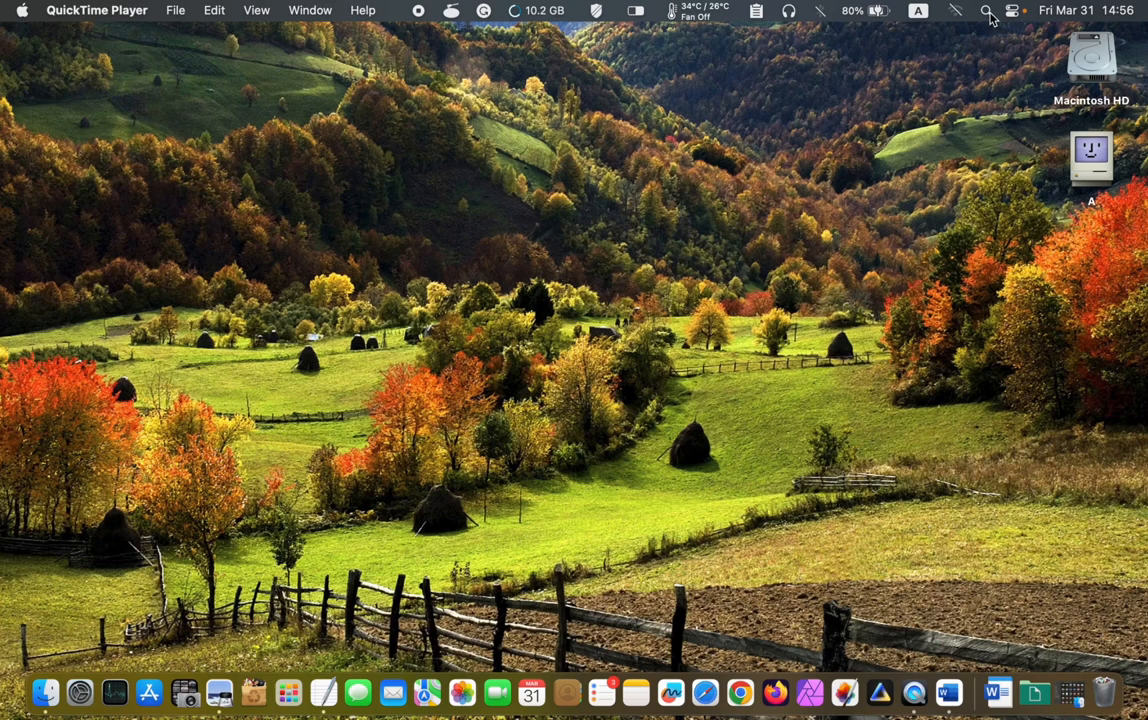
- Launch Freeform from the Dock to reach the empty All Boards view
left_click(986, 12)
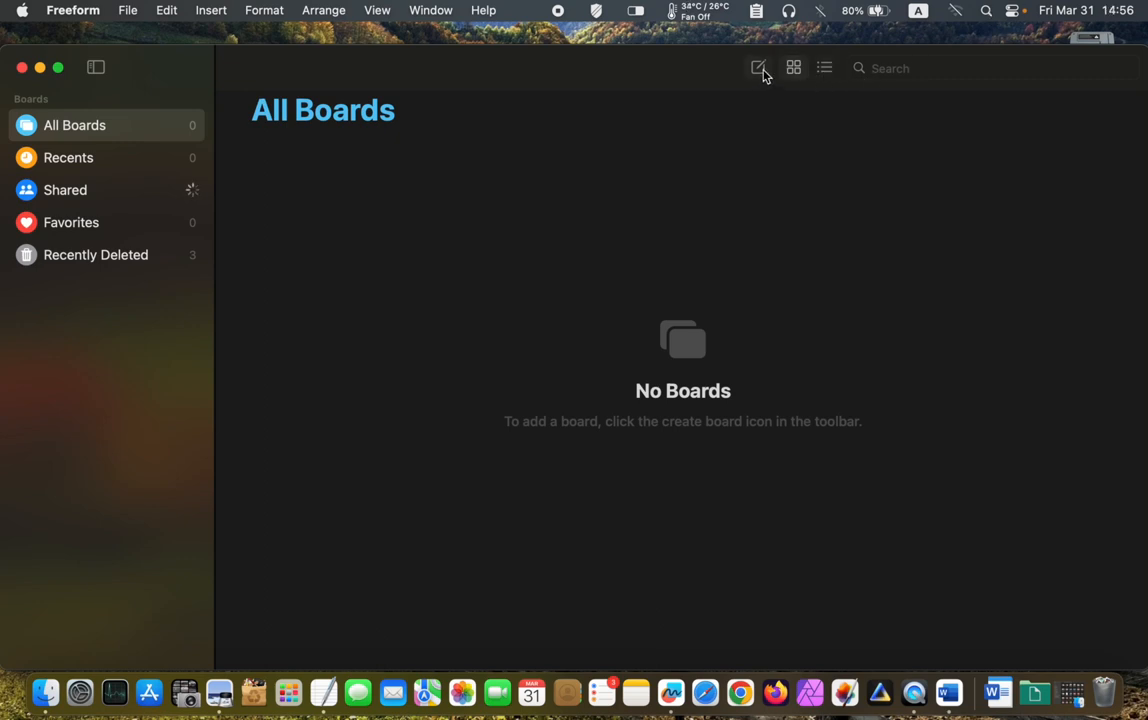
- Create a new board and rename it 'Remove Backgrounds'
left_click(760, 68)
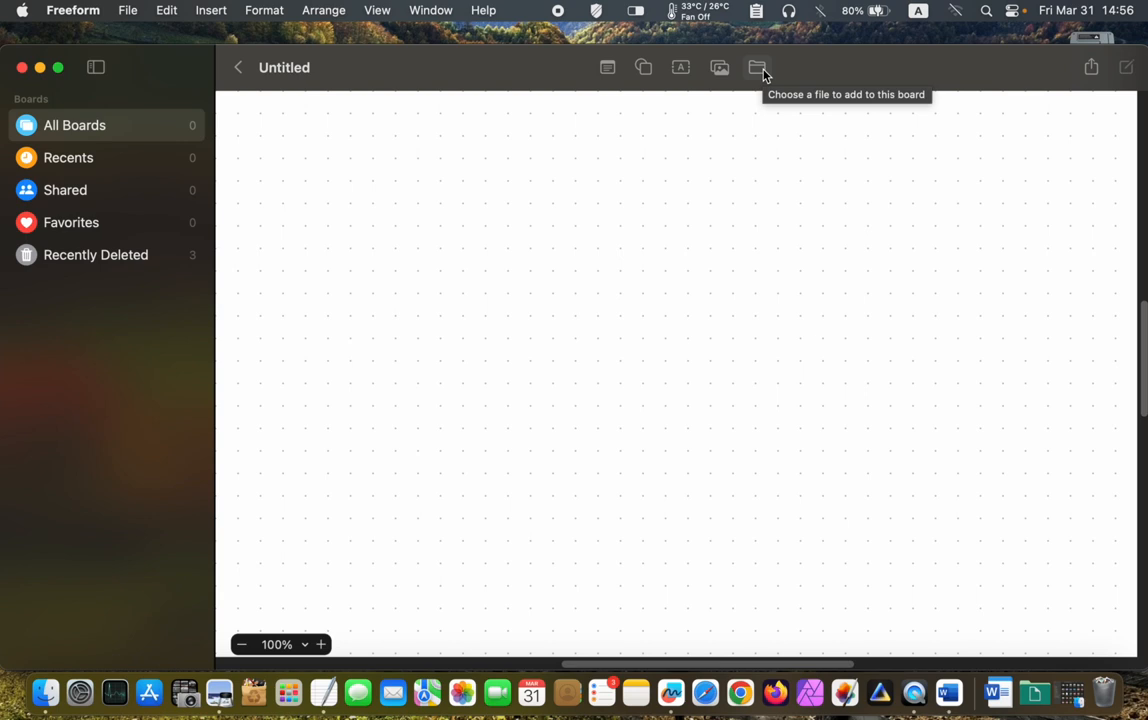
mouse_move(296, 76)
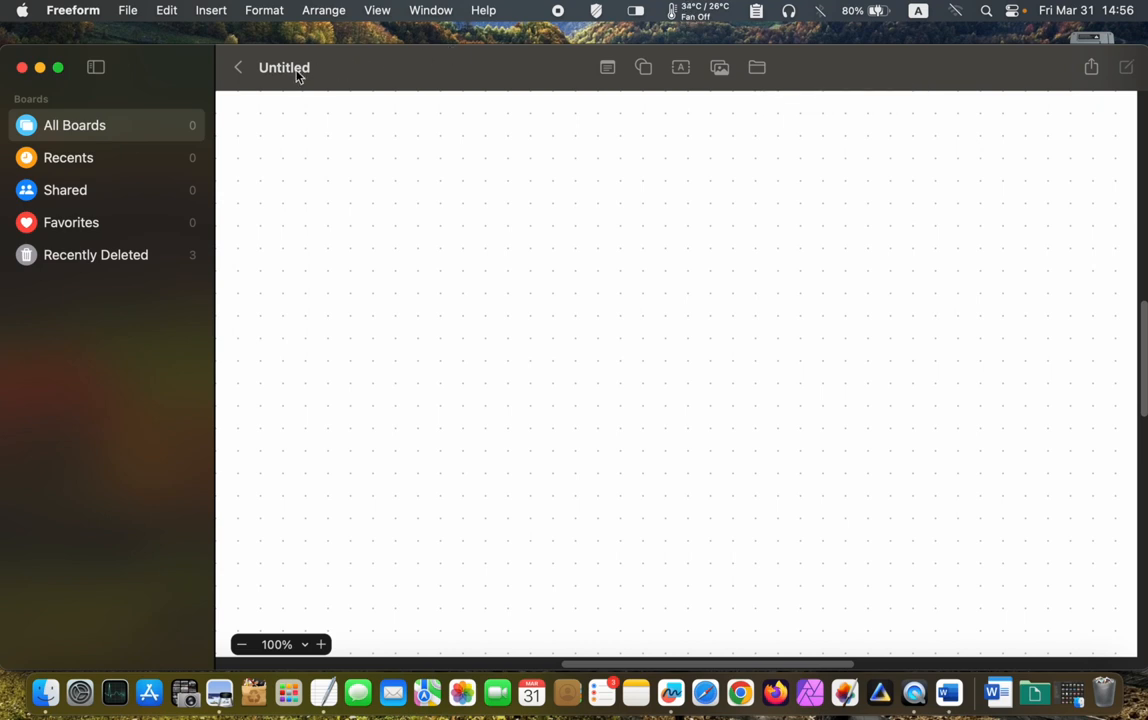
double_click(284, 68)
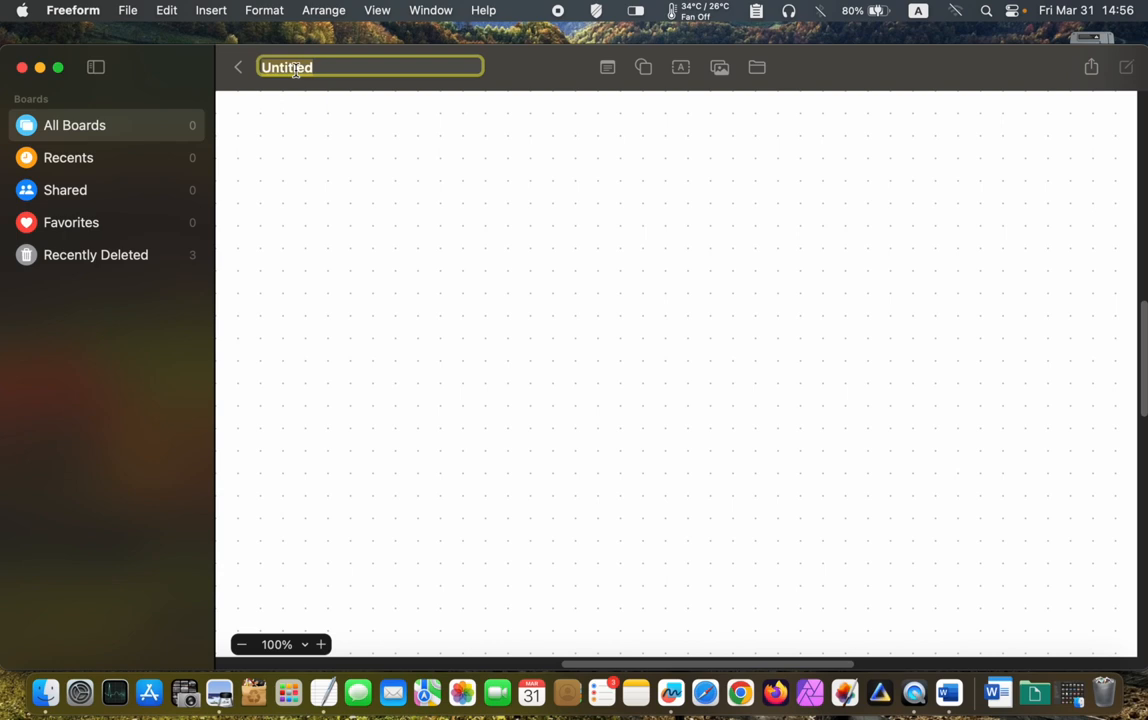
type("Remove Backgrounds")
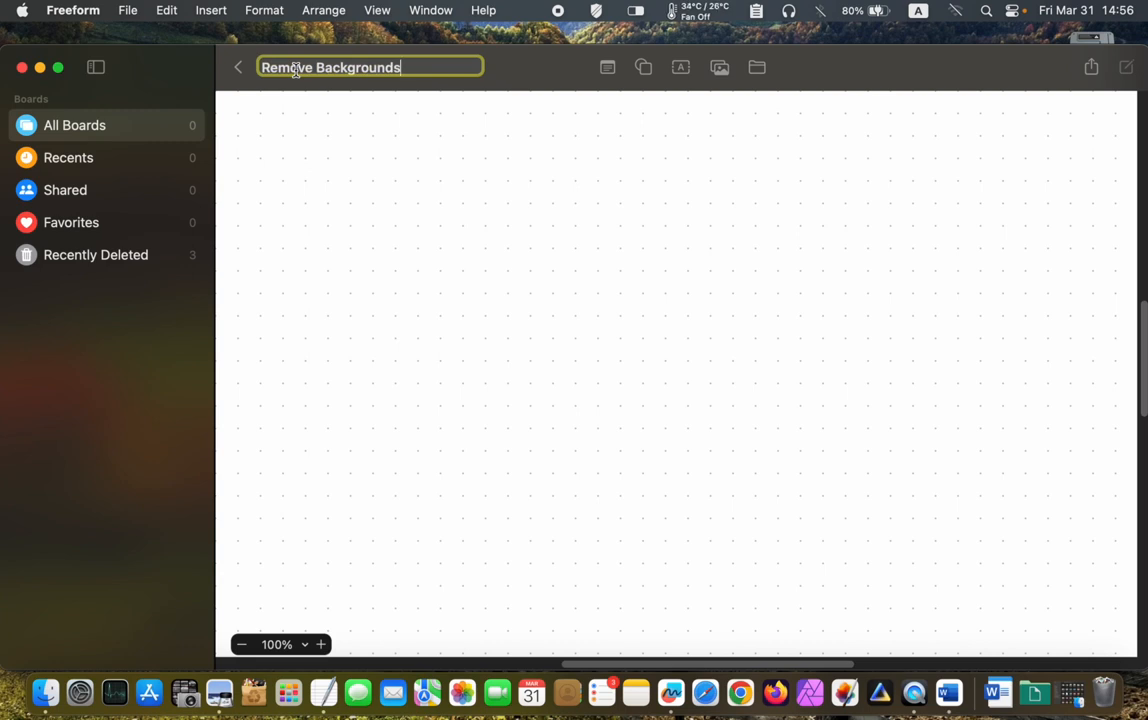
key("Return")
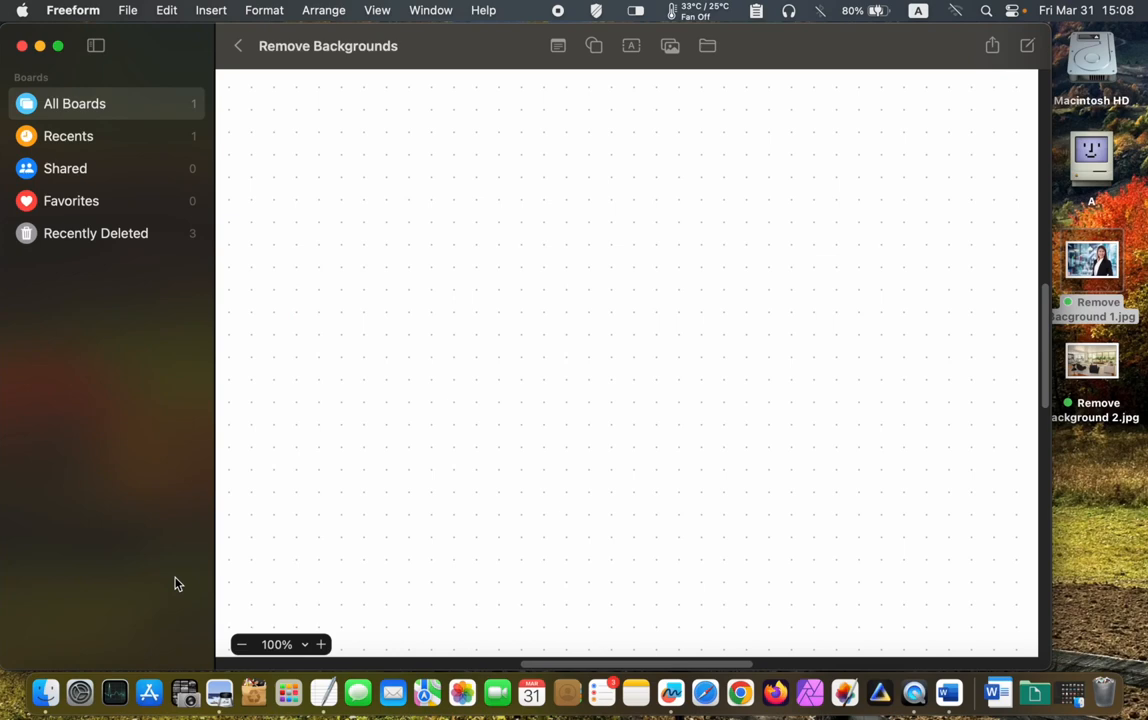
left_click(376, 10)
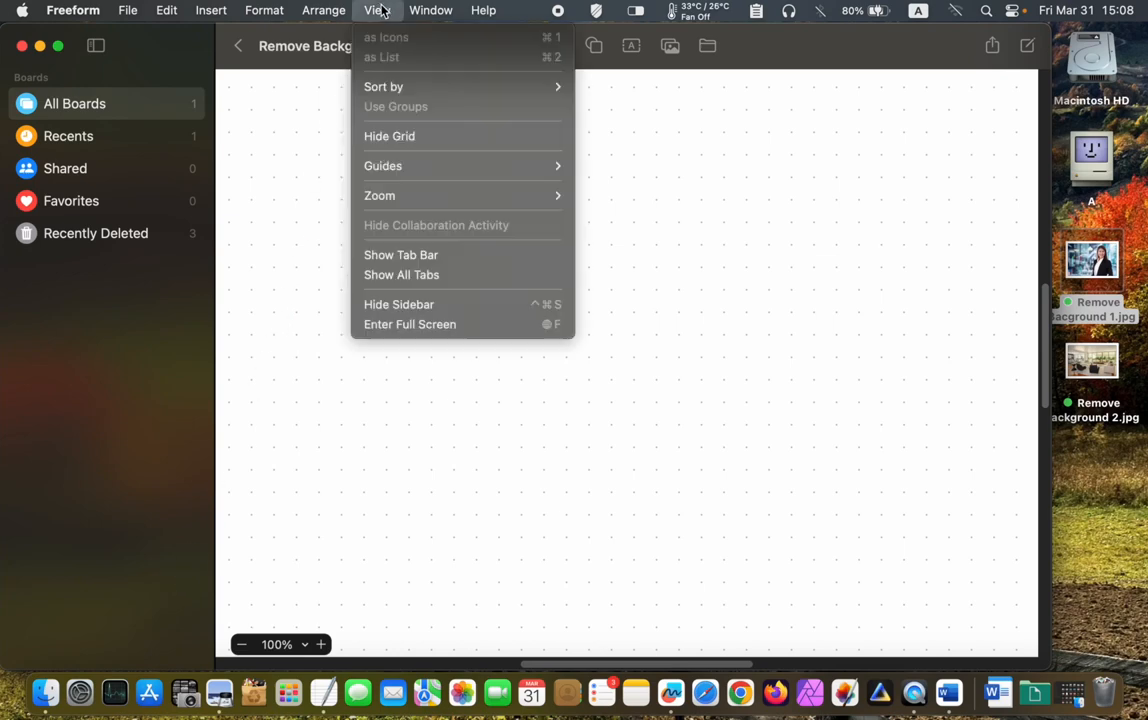
mouse_move(384, 42)
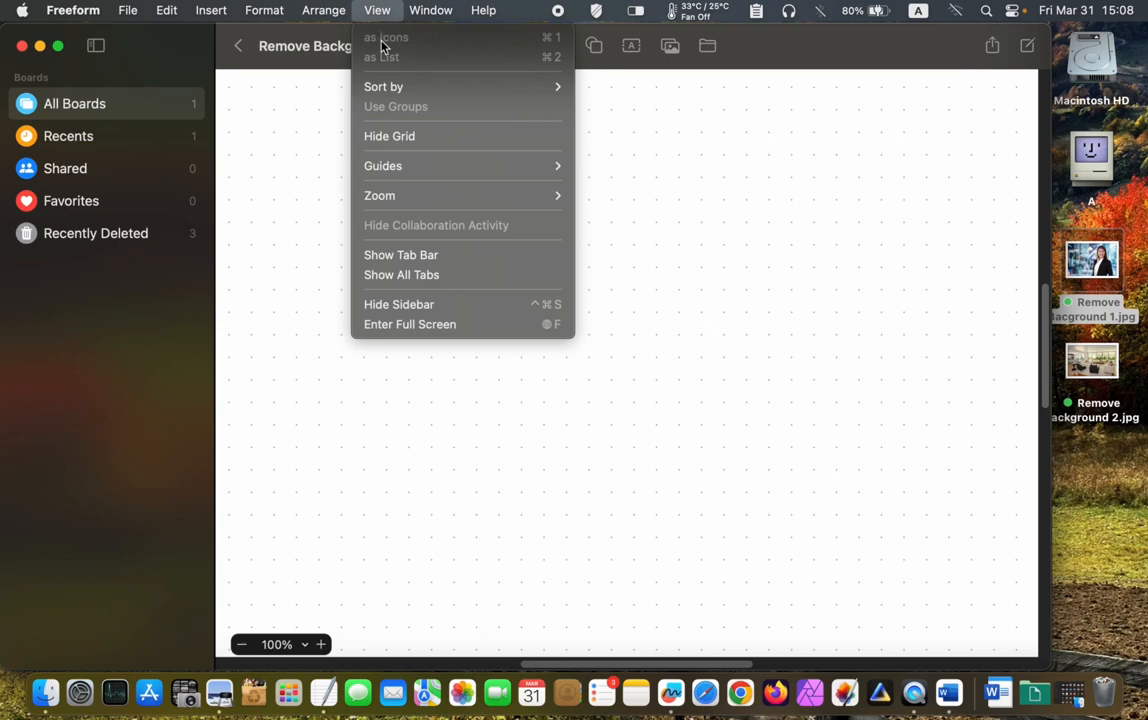
mouse_move(398, 136)
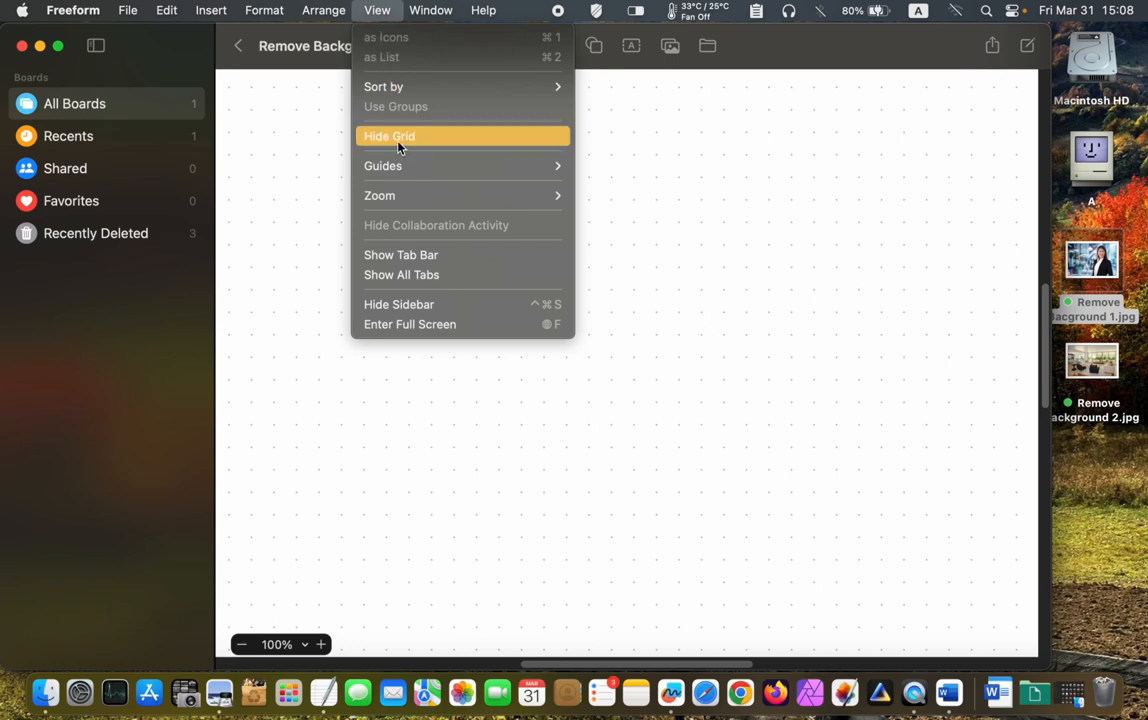
left_click(388, 136)
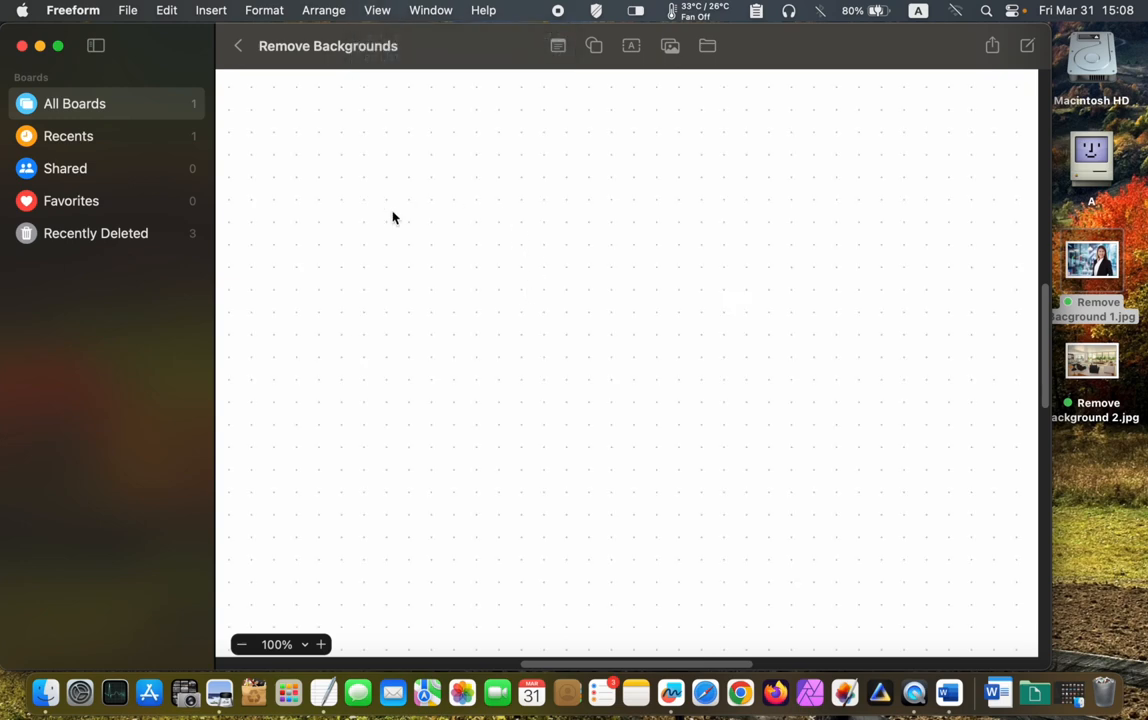
mouse_move(434, 242)
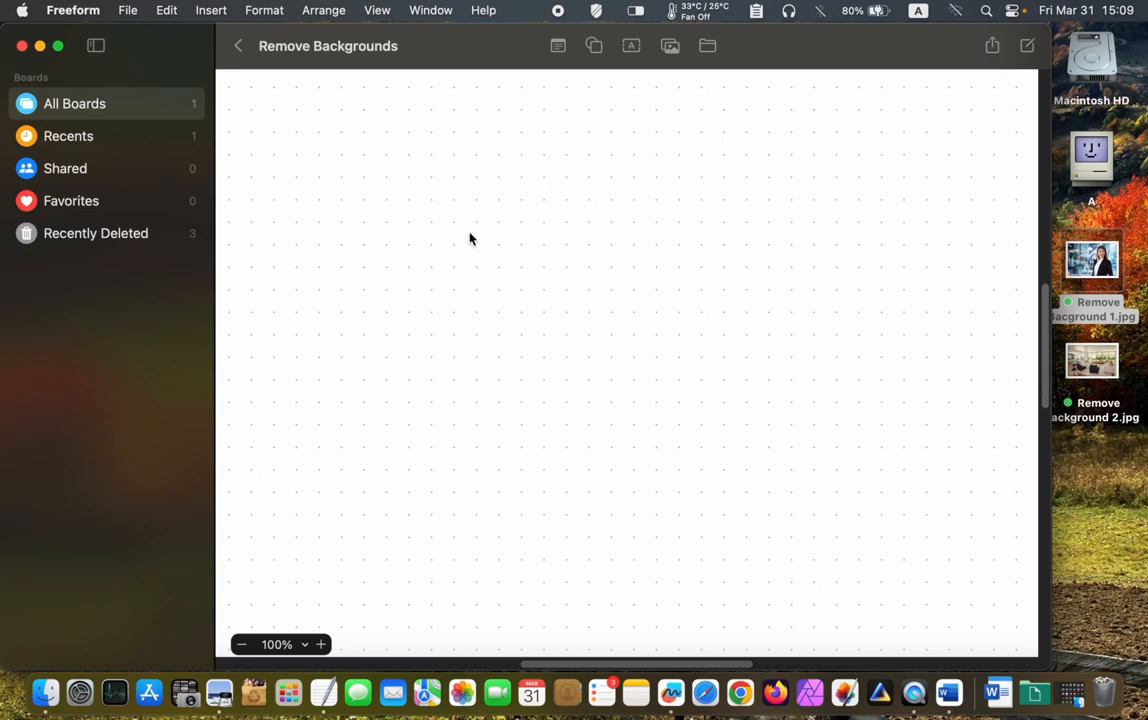
- Drag the businesswoman portrait JPG from the desktop onto the board and enlarge it
left_click_drag(1092, 260, 398, 164)
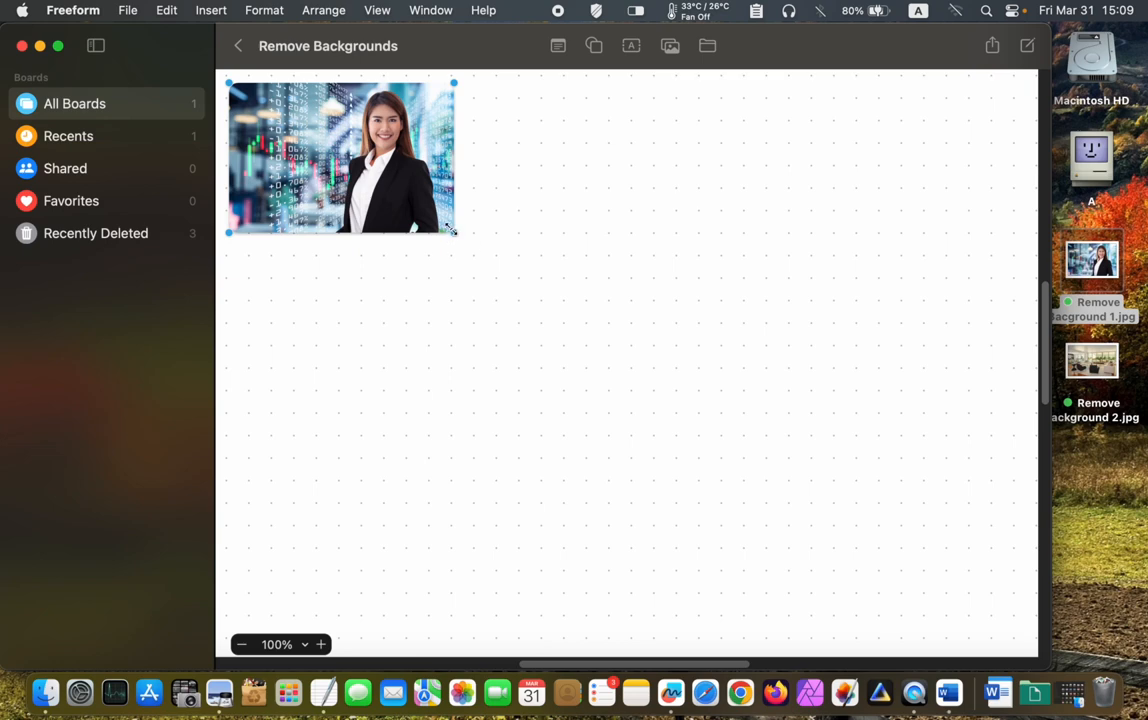
left_click_drag(454, 232, 990, 592)
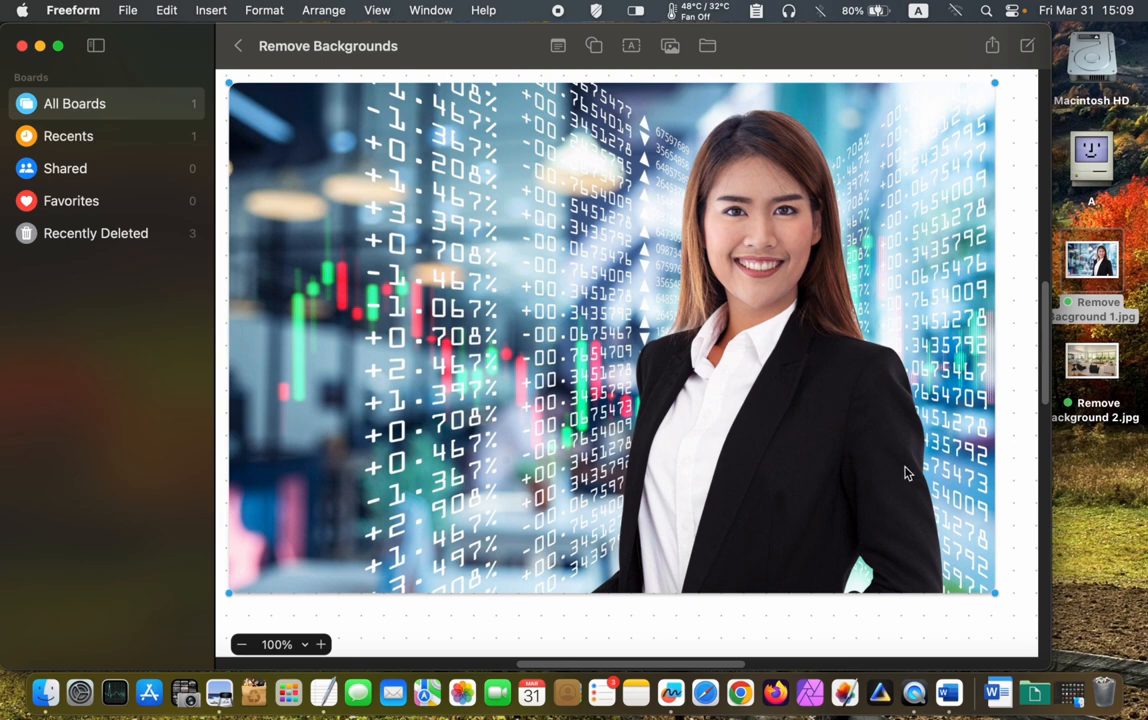
mouse_move(678, 504)
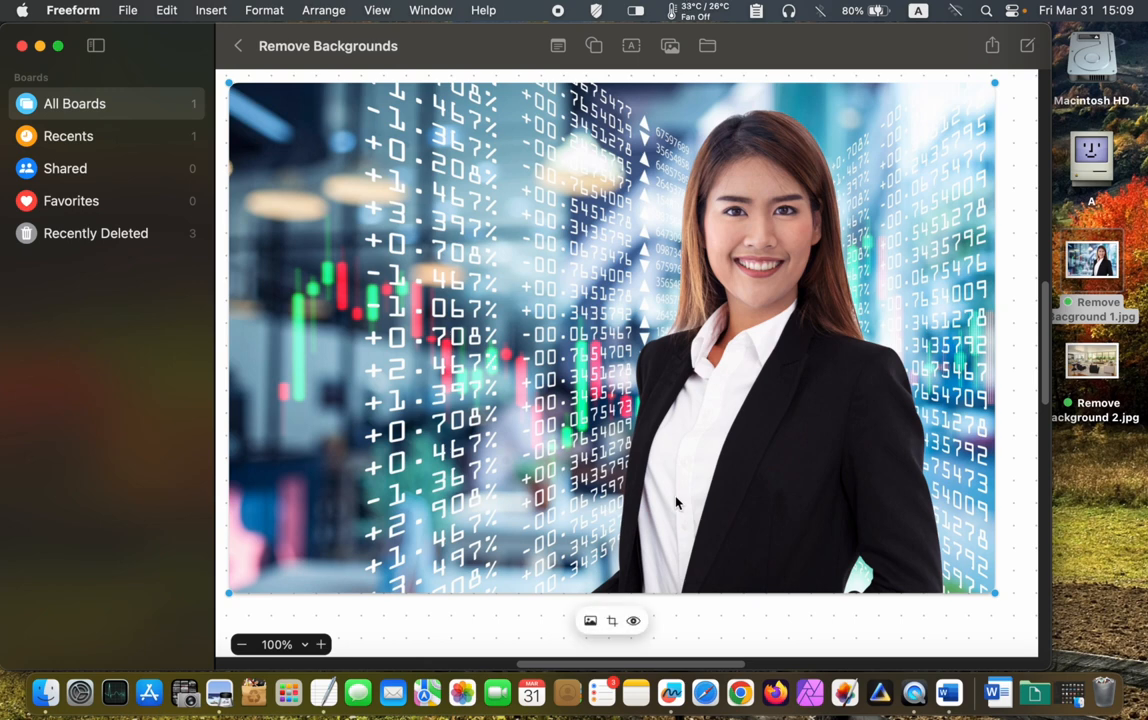
mouse_move(616, 592)
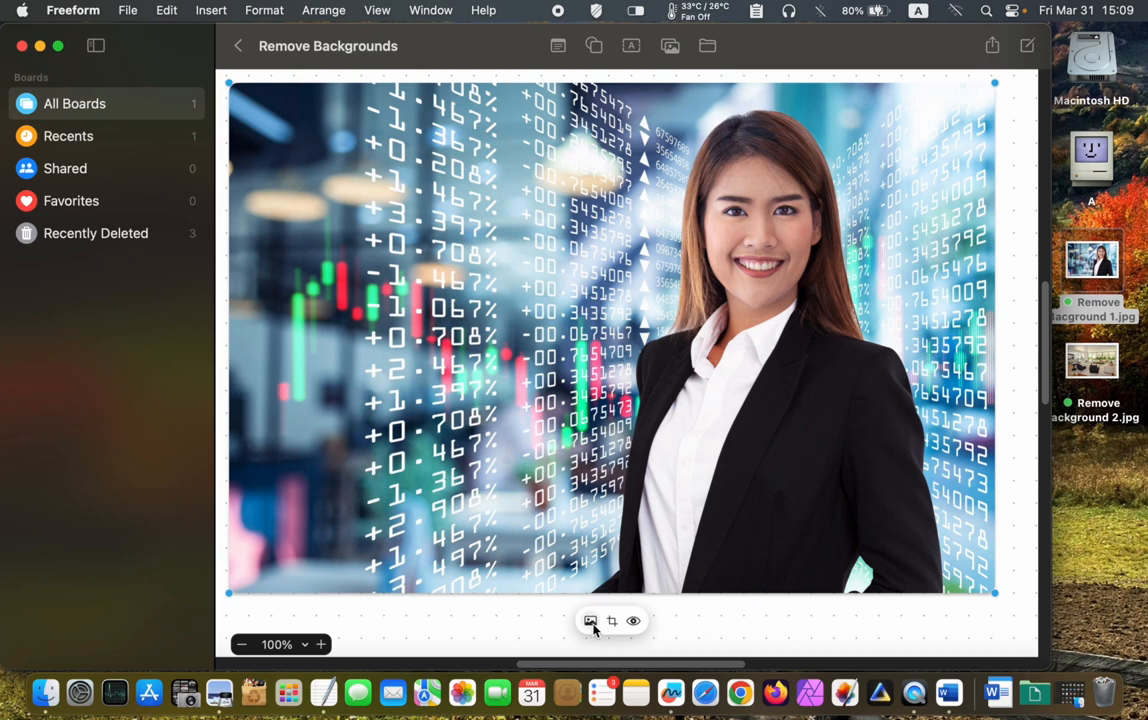
- Remove the stock-market backdrop from the portrait and shrink the cut-out smaller
left_click(590, 620)
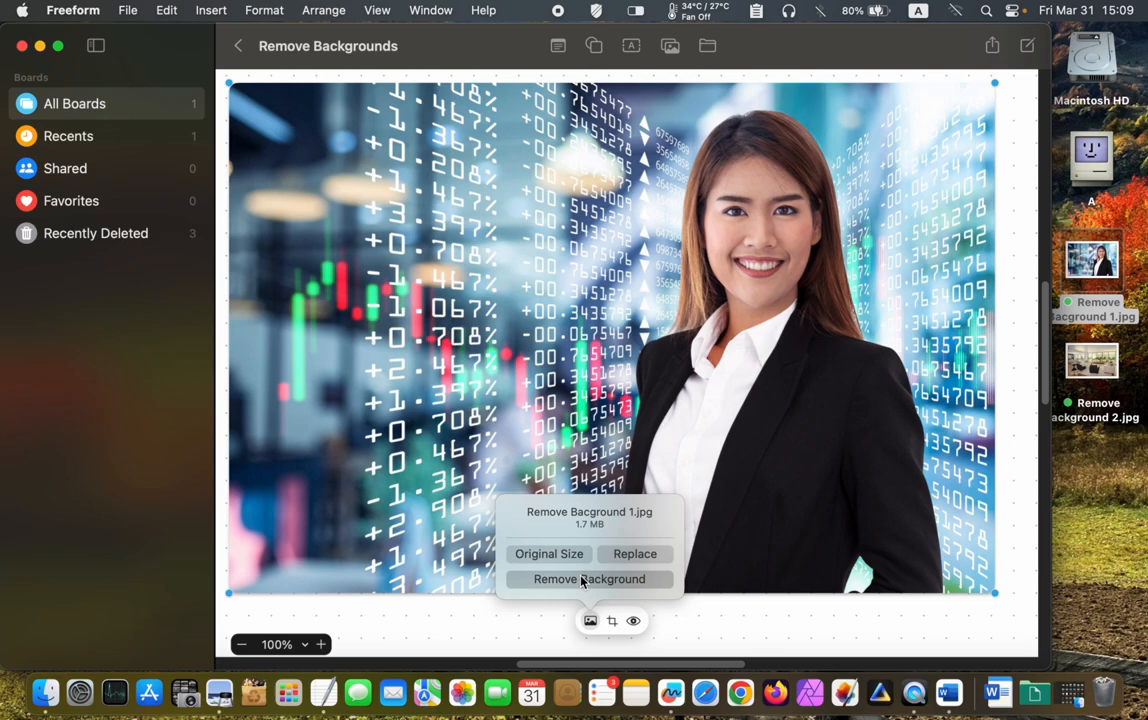
left_click(588, 580)
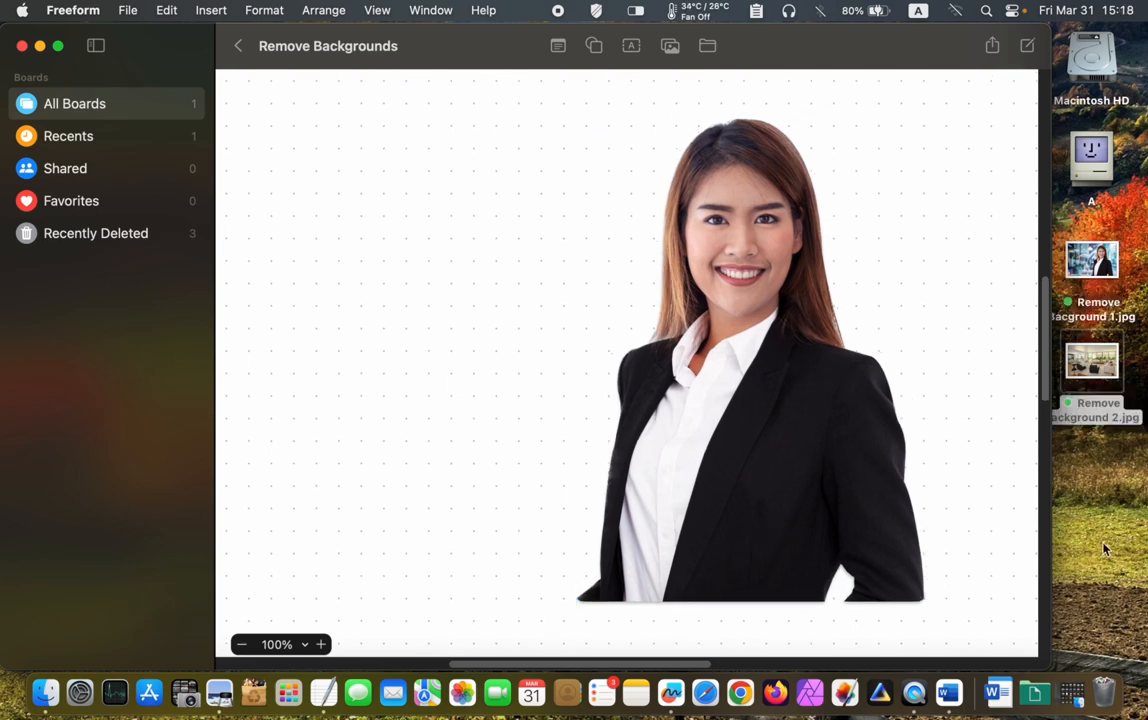
left_click(810, 448)
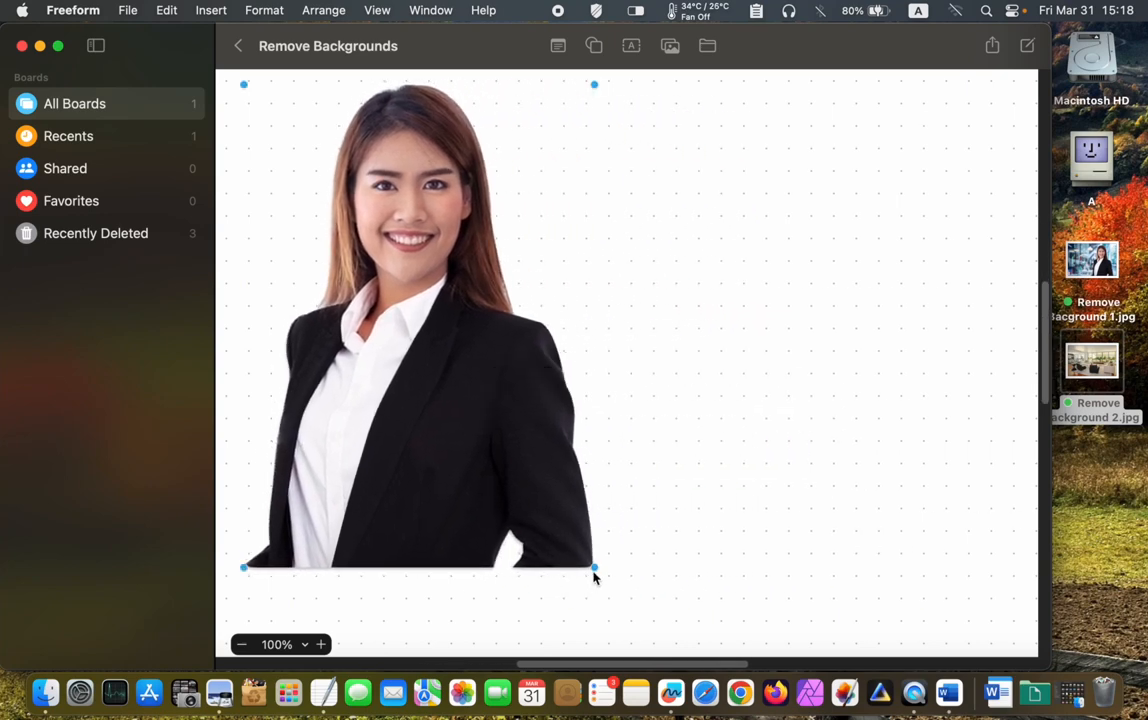
left_click_drag(594, 568, 490, 424)
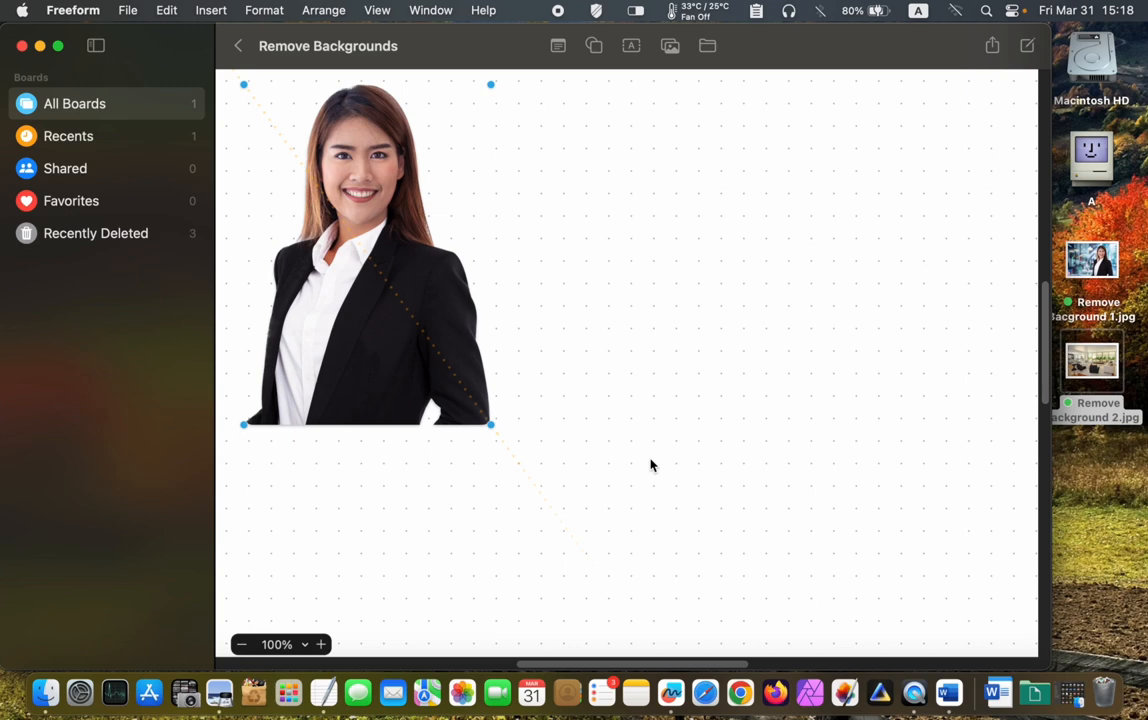
mouse_move(712, 488)
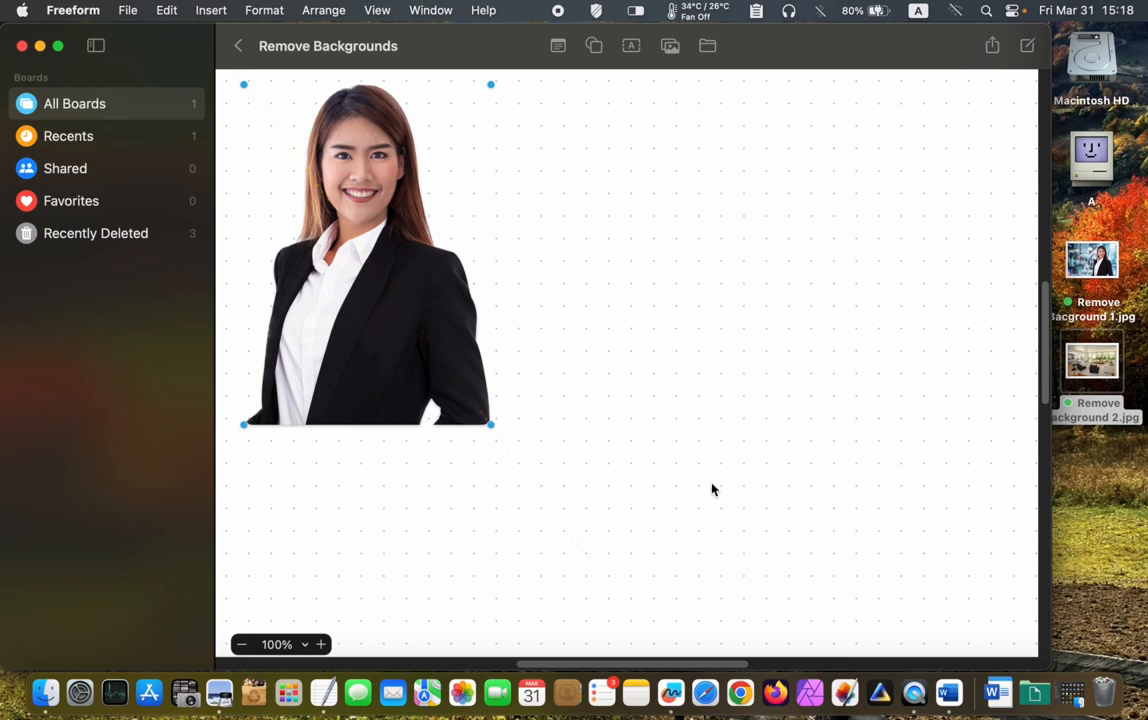
mouse_move(1104, 370)
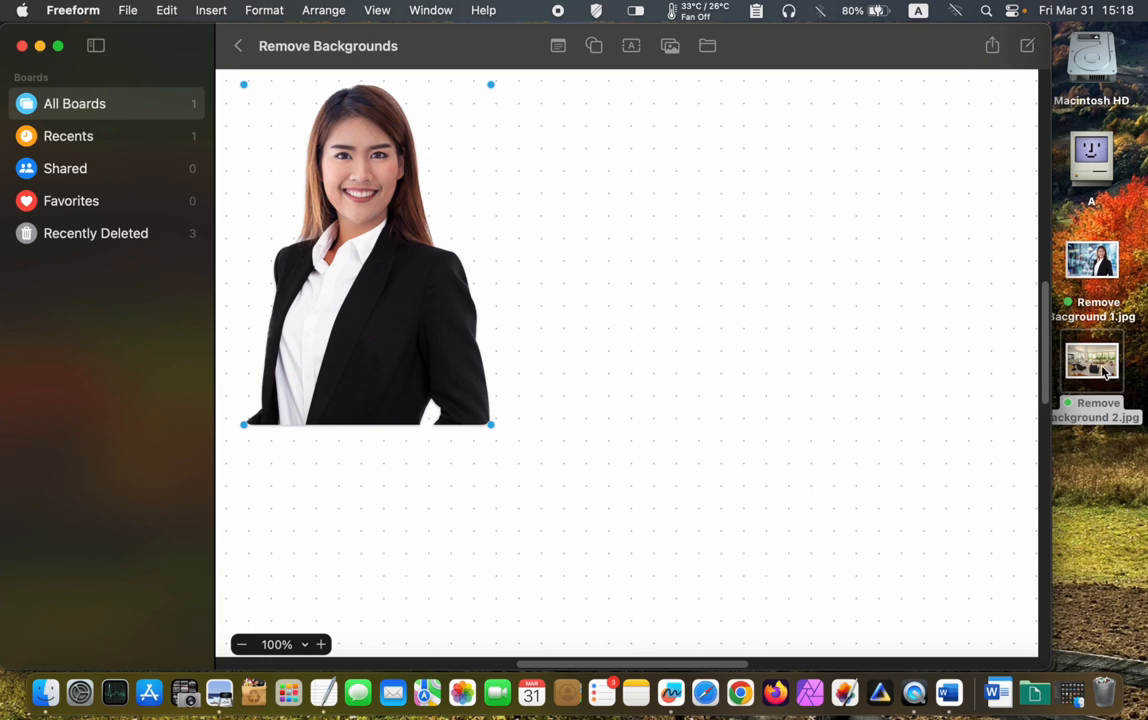
- Add the living-room photo to the board and move the portrait to its upper-left edge
left_click_drag(1092, 362, 816, 244)
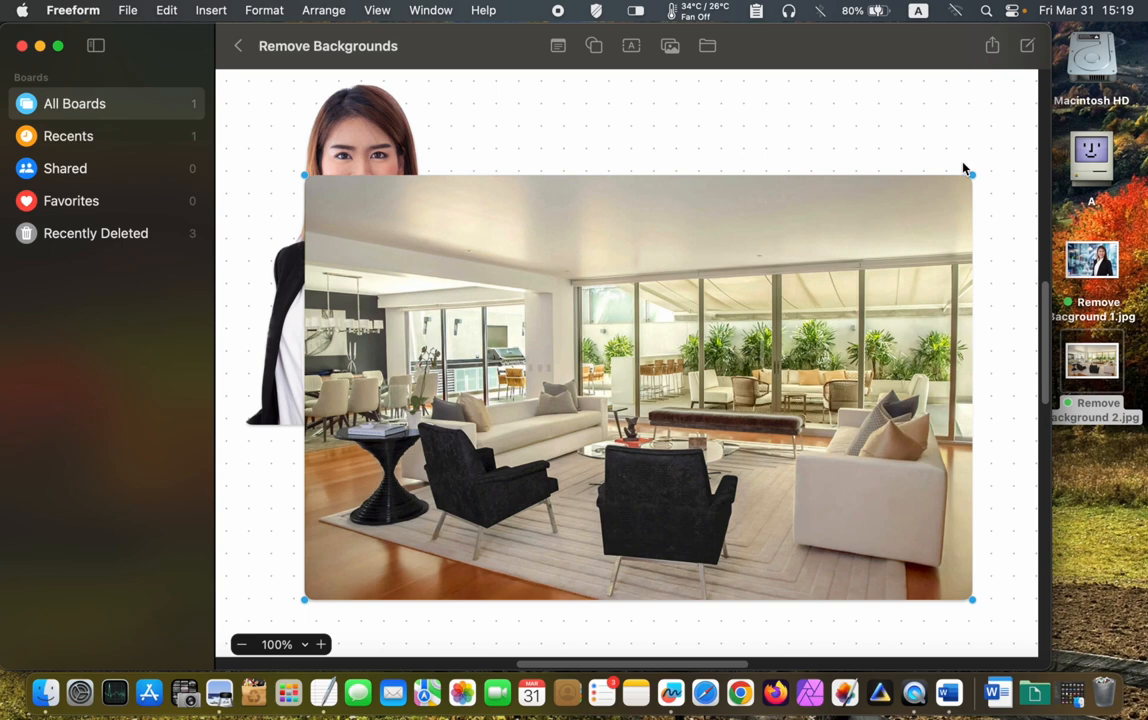
mouse_move(358, 148)
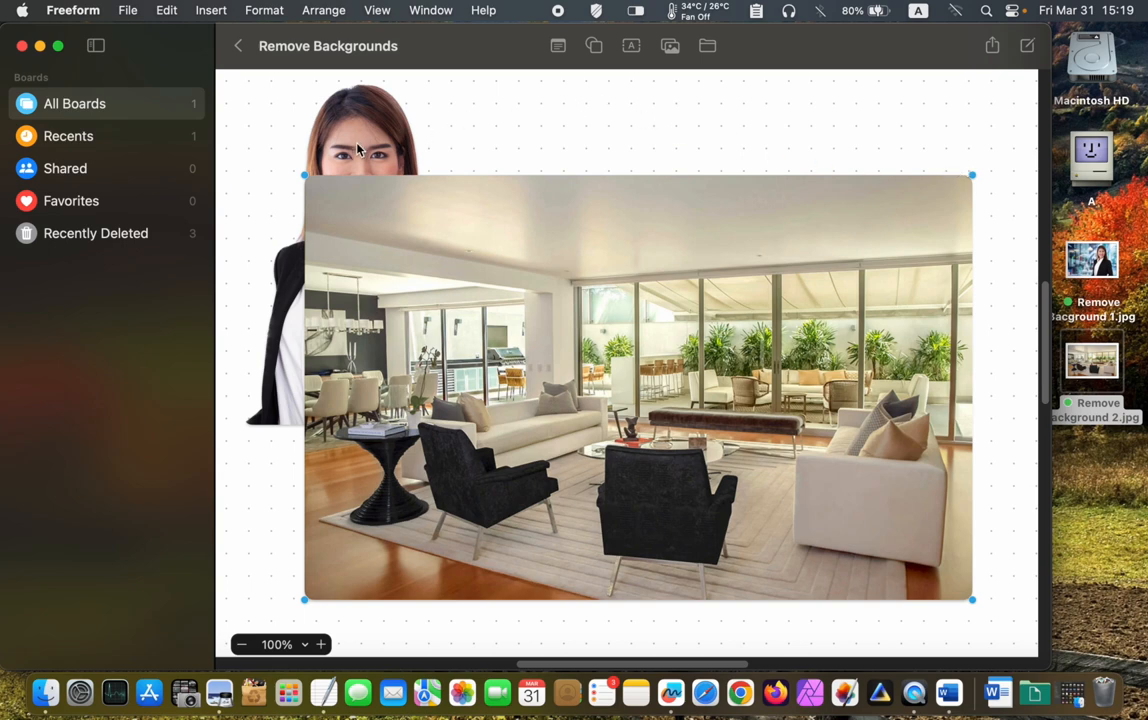
left_click_drag(360, 150, 440, 144)
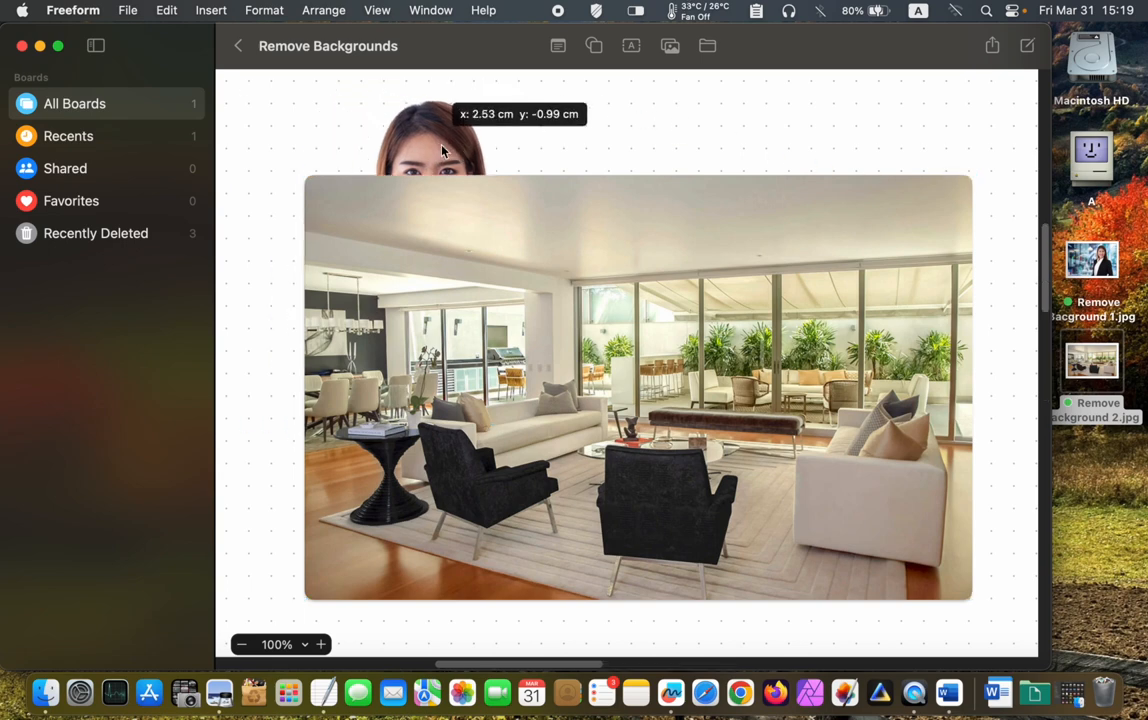
left_click_drag(440, 150, 344, 130)
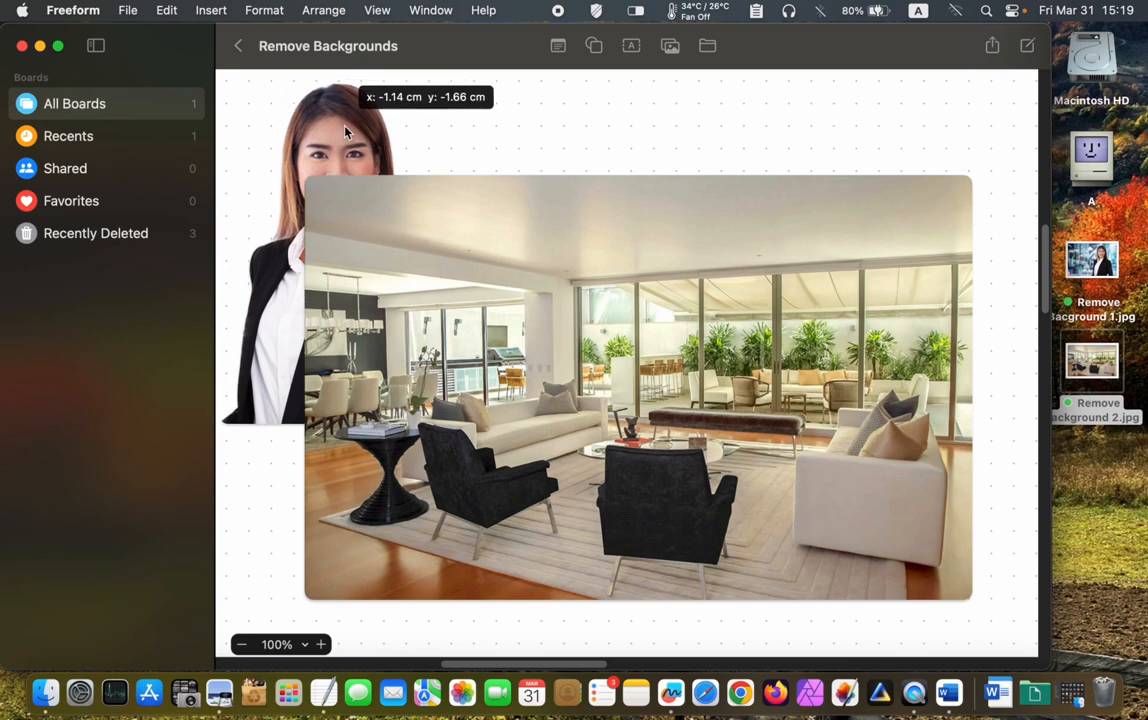
left_click(344, 132)
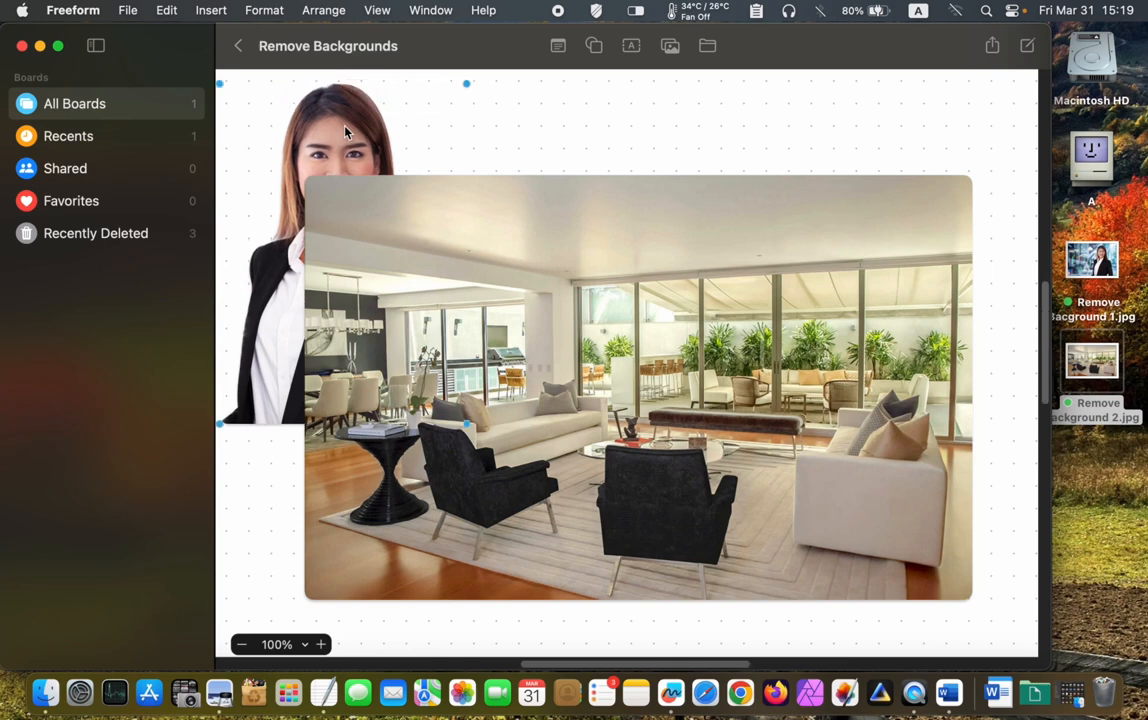
mouse_move(346, 114)
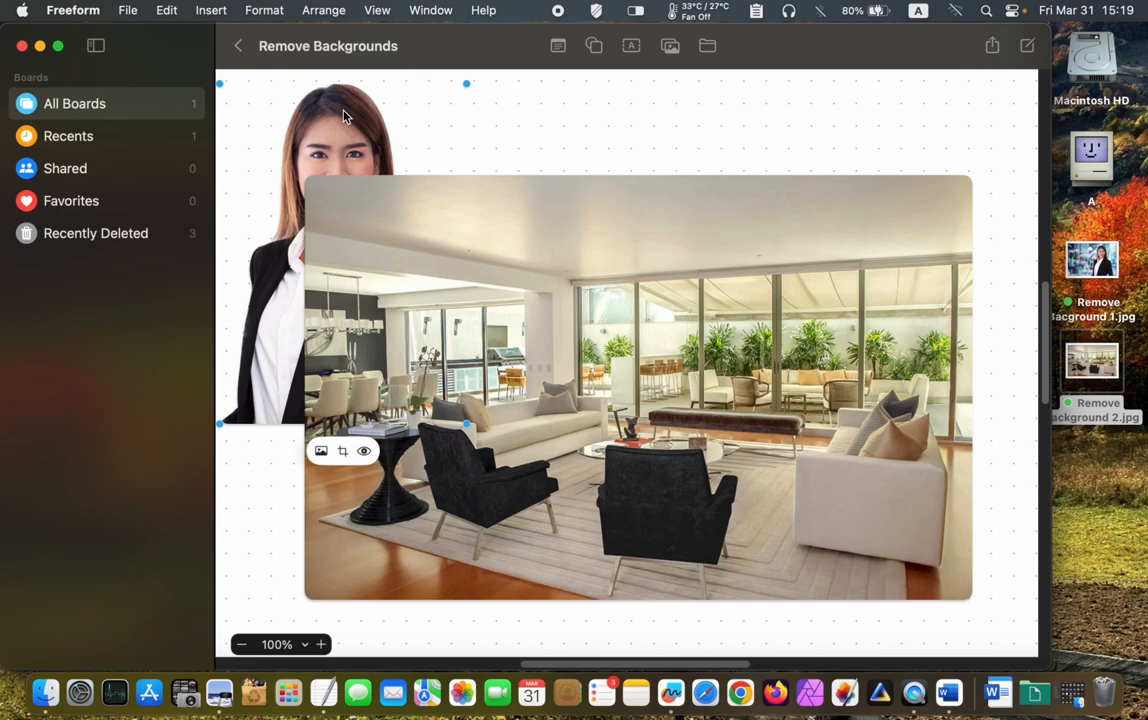
- Bring the portrait to the front via Arrange, then reposition it alone on the board
left_click(324, 10)
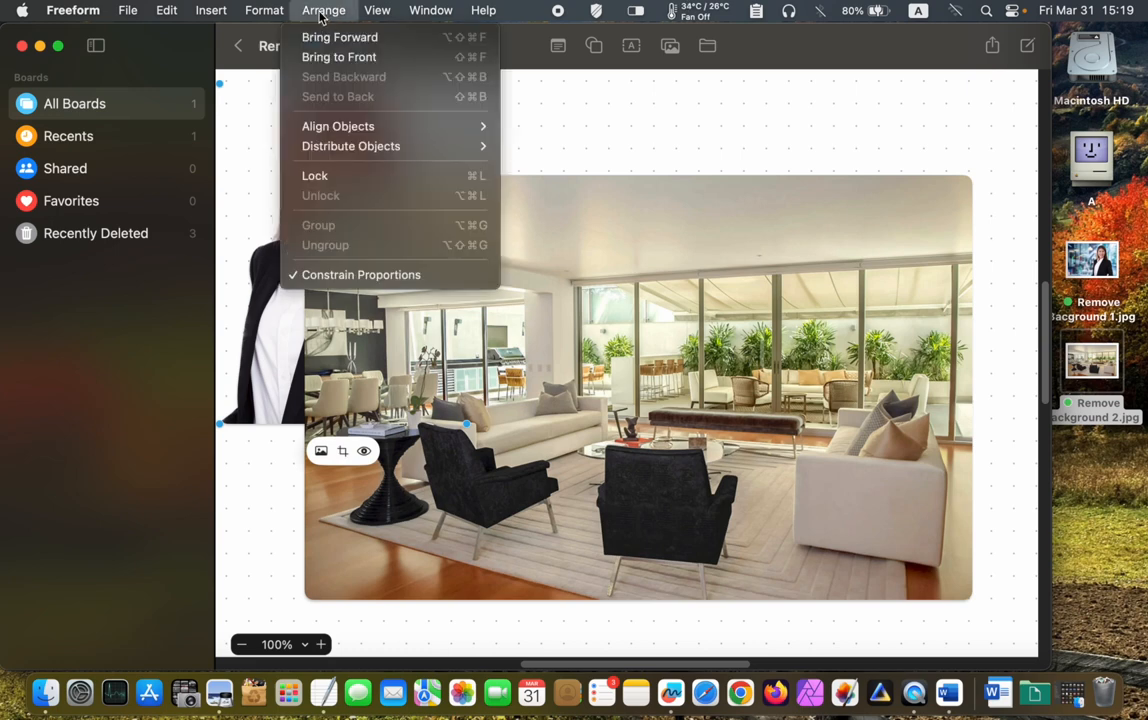
mouse_move(340, 56)
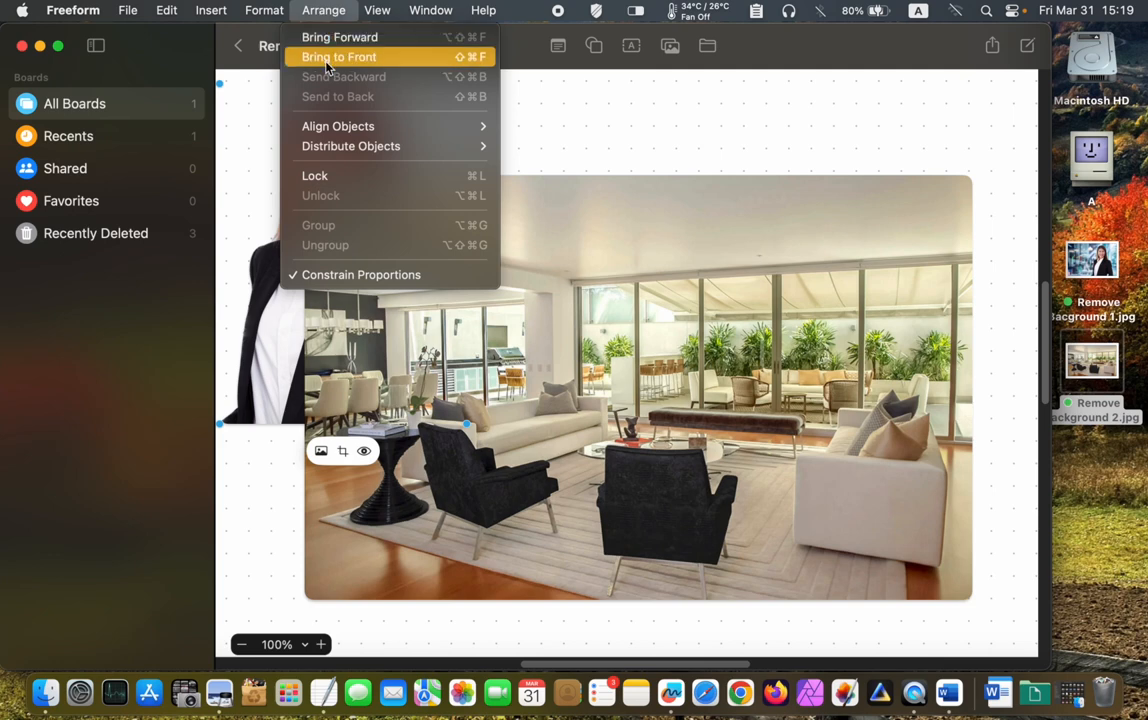
left_click(338, 56)
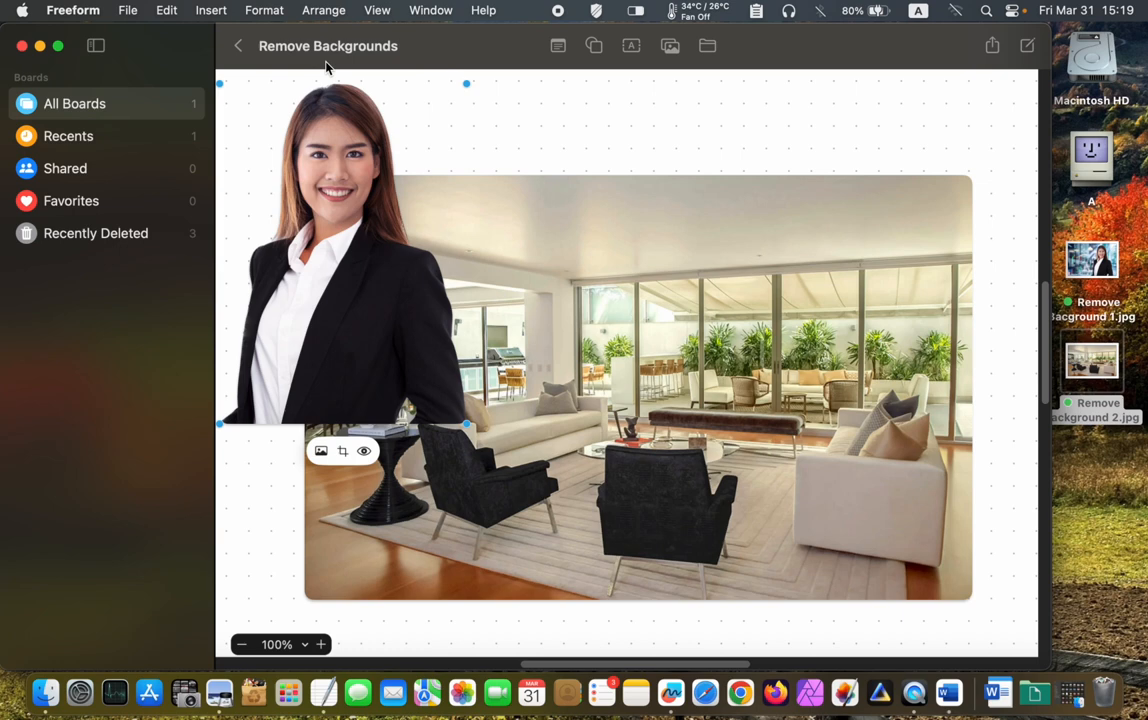
left_click_drag(350, 300, 790, 340)
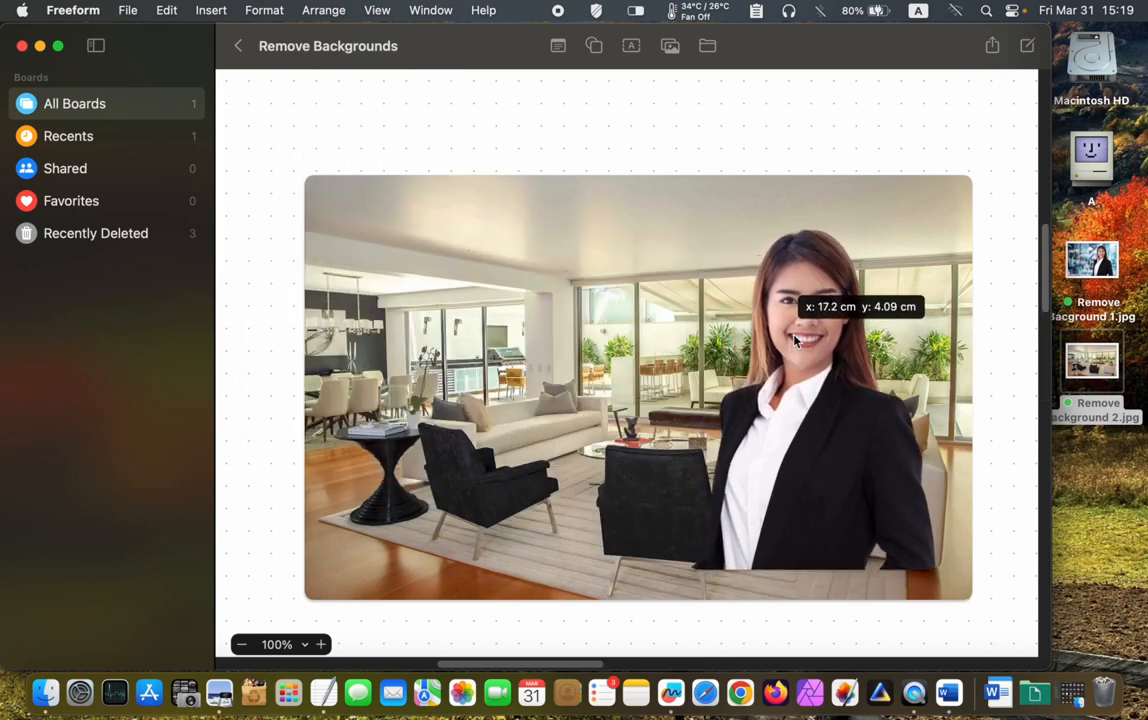
left_click_drag(800, 340, 736, 576)
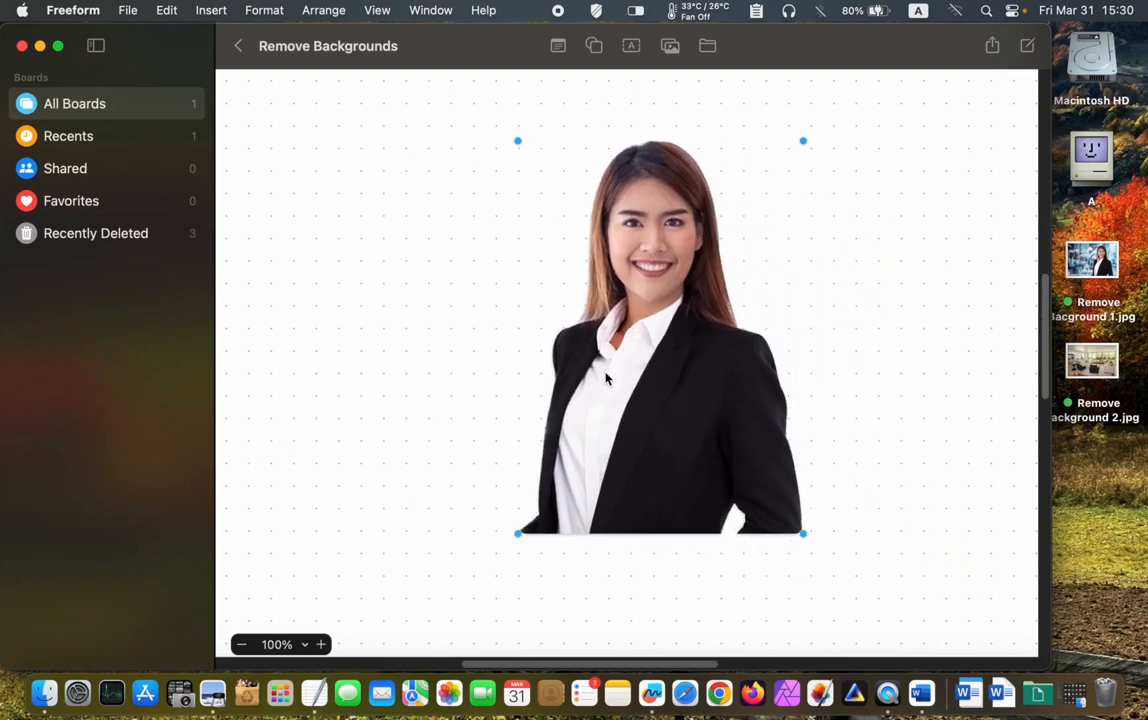
mouse_move(696, 368)
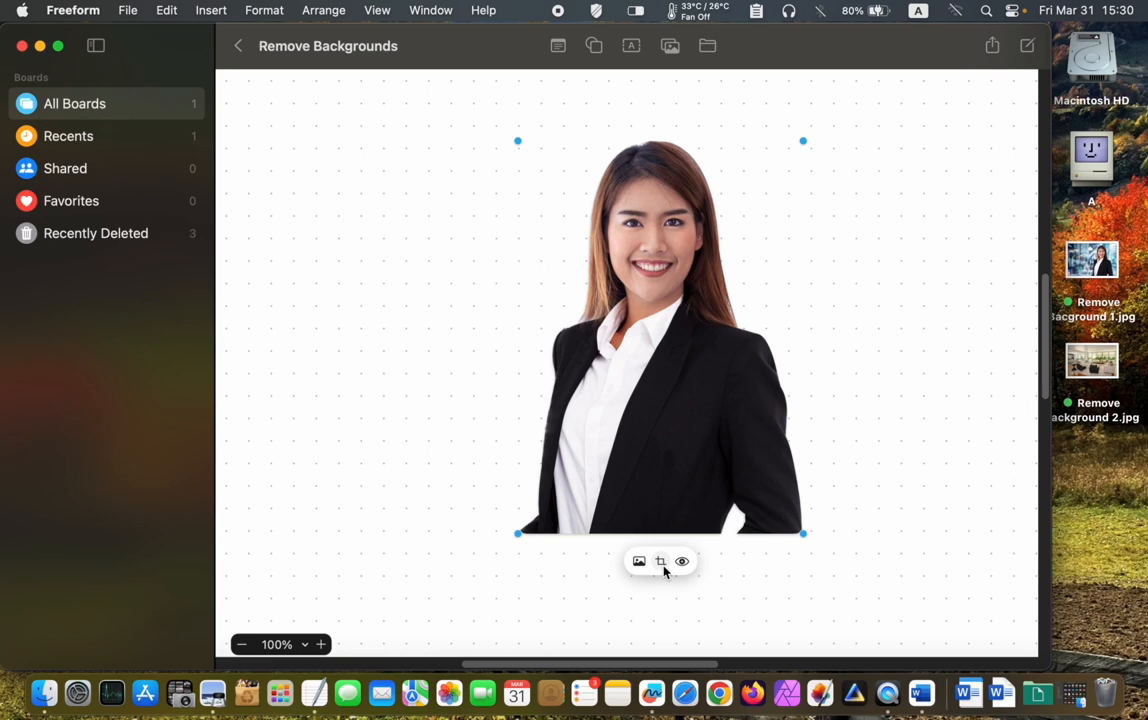
- Crop the portrait to frame the face and shoulders and confirm with Done
left_click(660, 560)
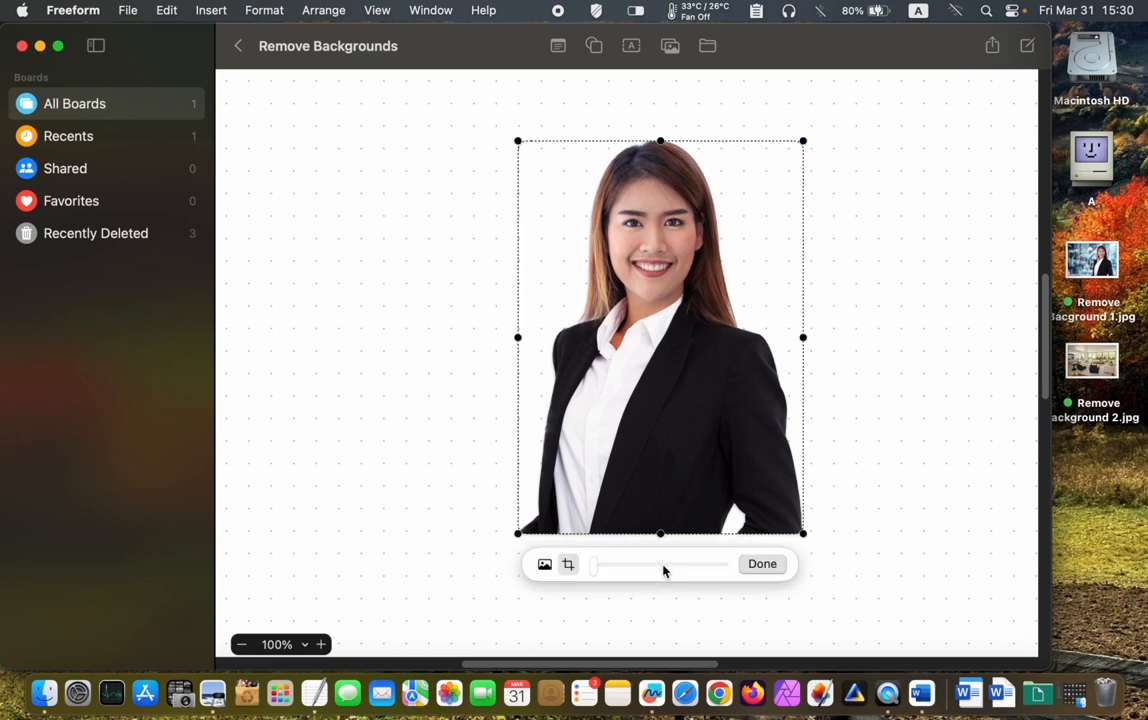
mouse_move(660, 564)
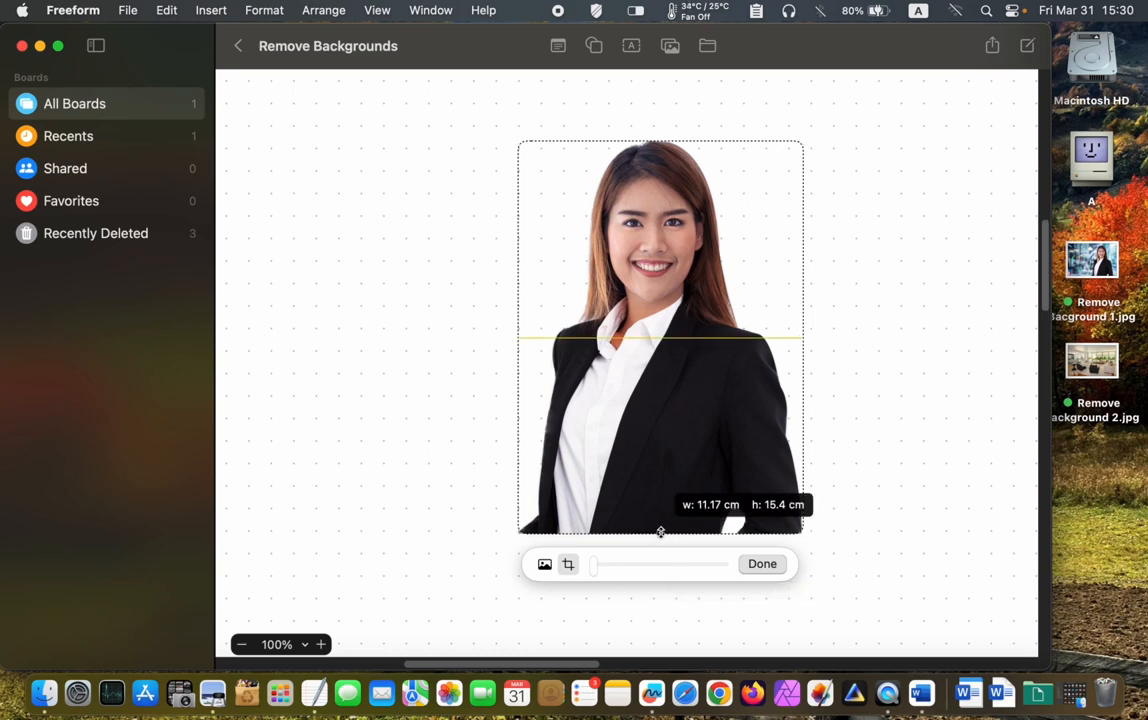
left_click_drag(660, 532, 660, 334)
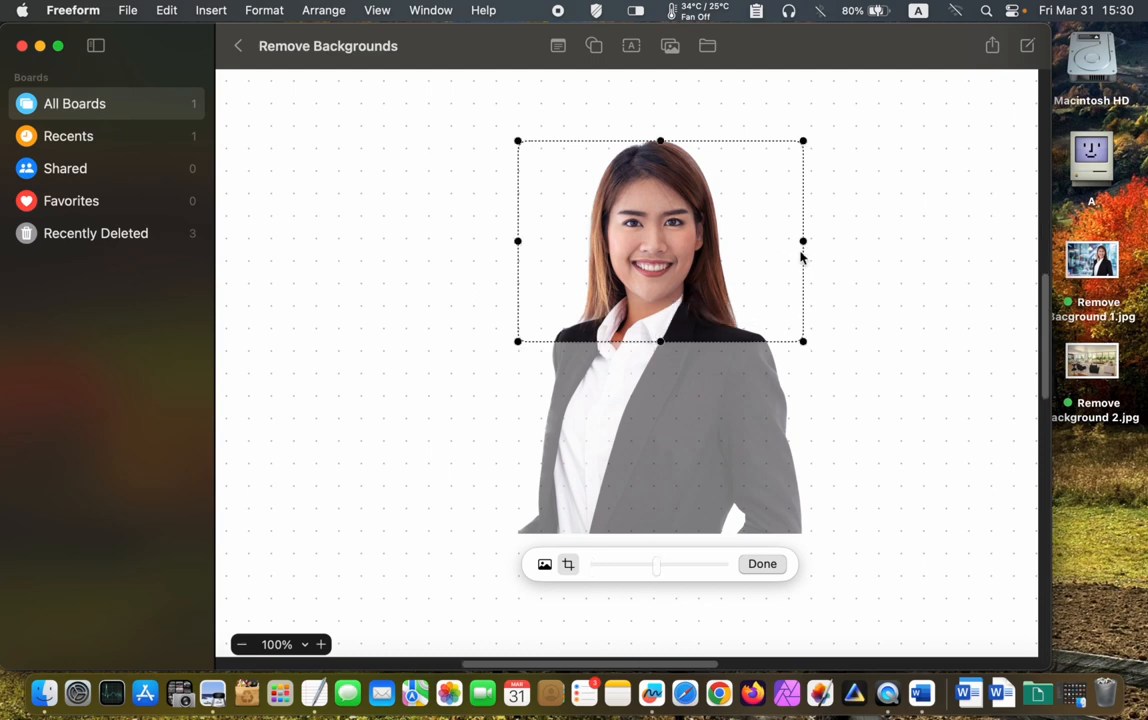
left_click_drag(804, 240, 744, 240)
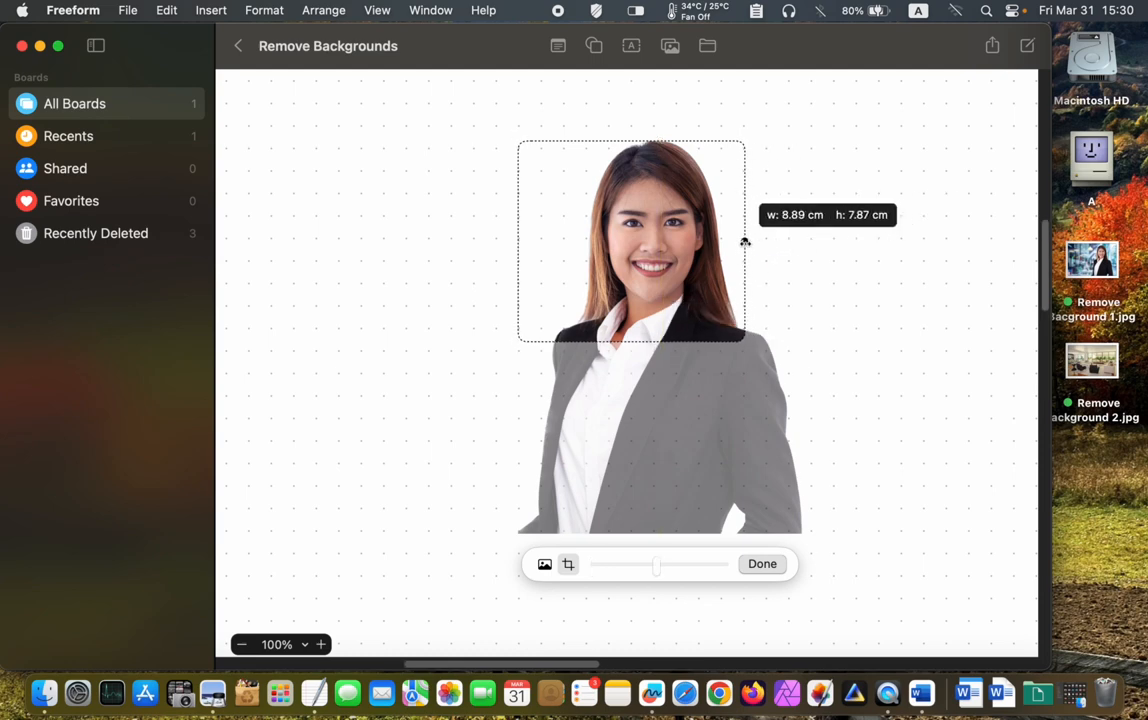
left_click_drag(520, 240, 558, 242)
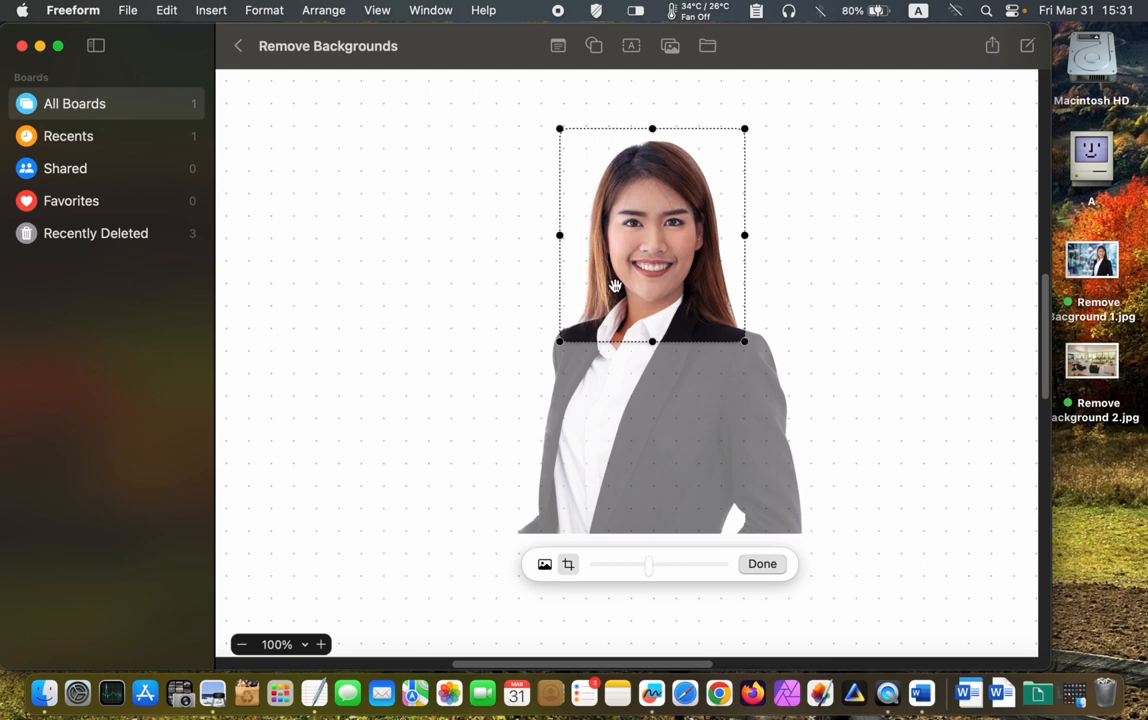
mouse_move(744, 516)
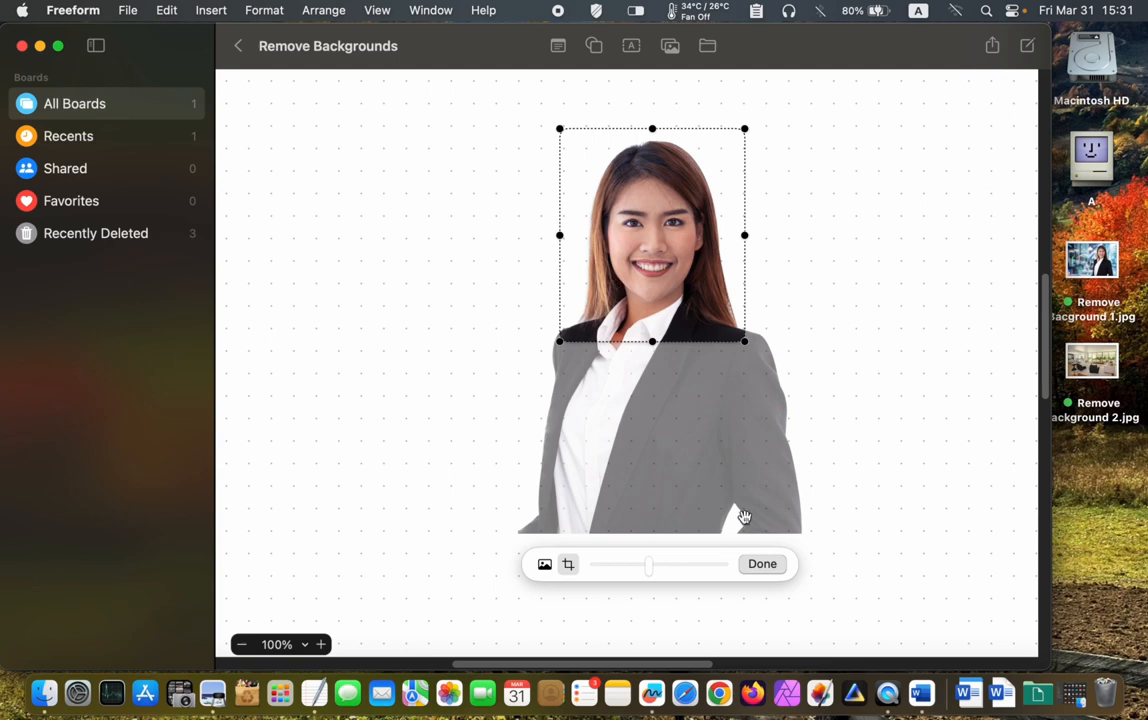
left_click(762, 564)
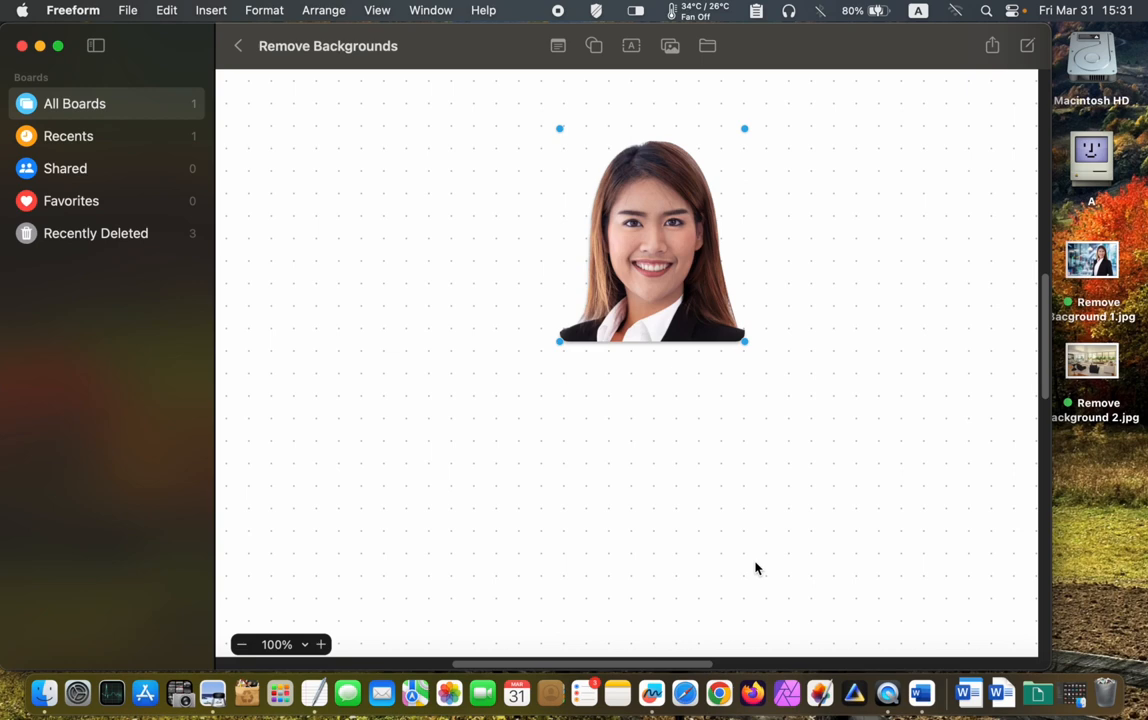
mouse_move(684, 334)
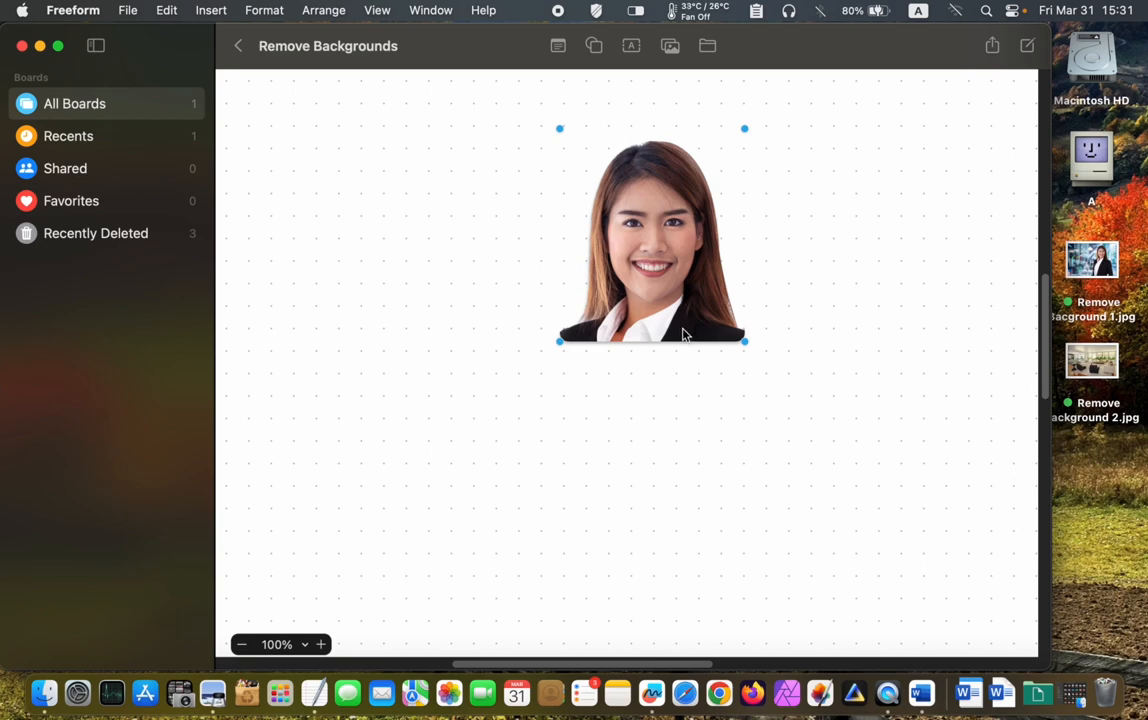
right_click(660, 296)
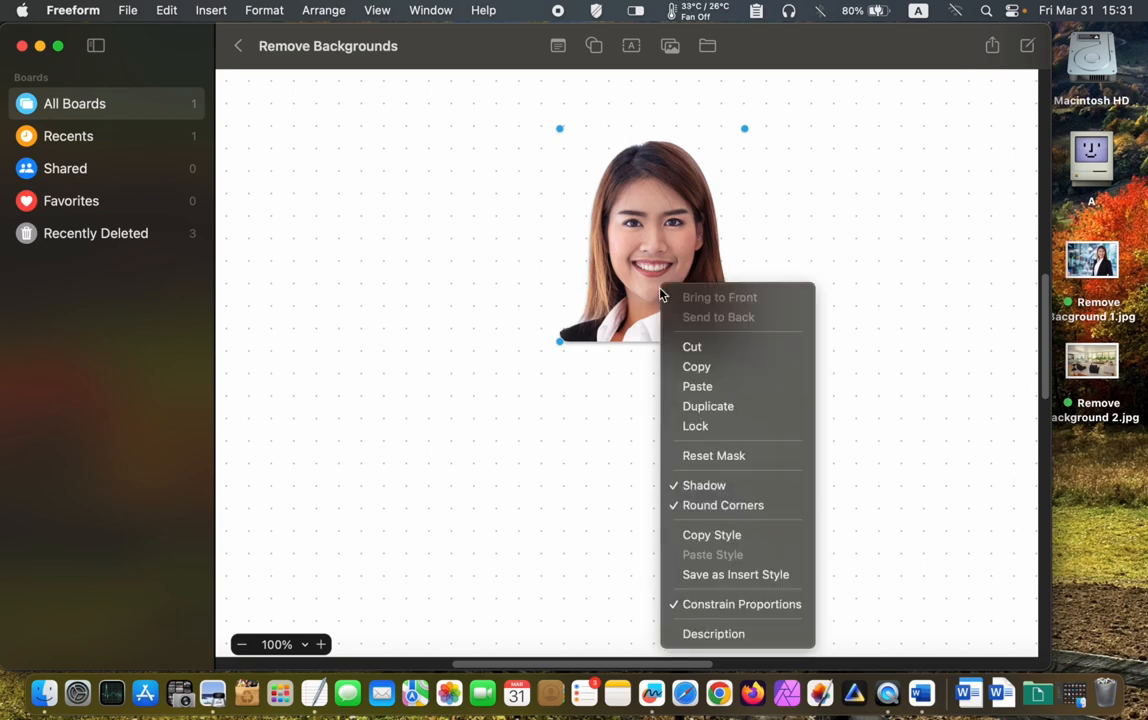
mouse_move(696, 366)
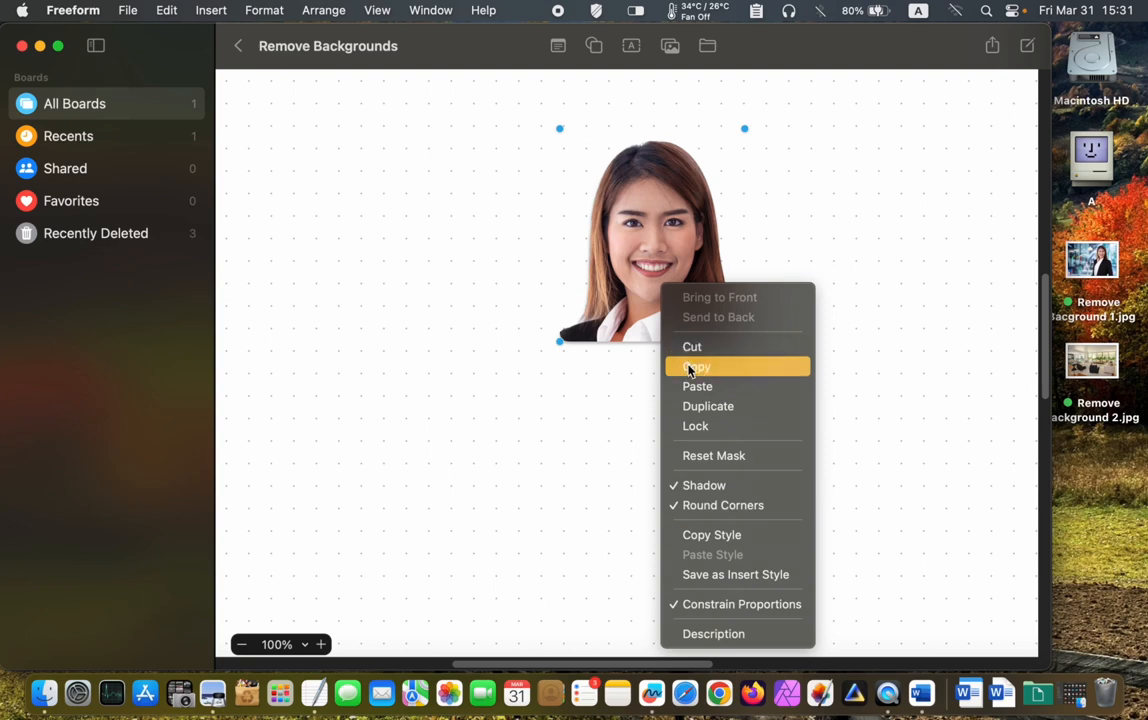
left_click(696, 366)
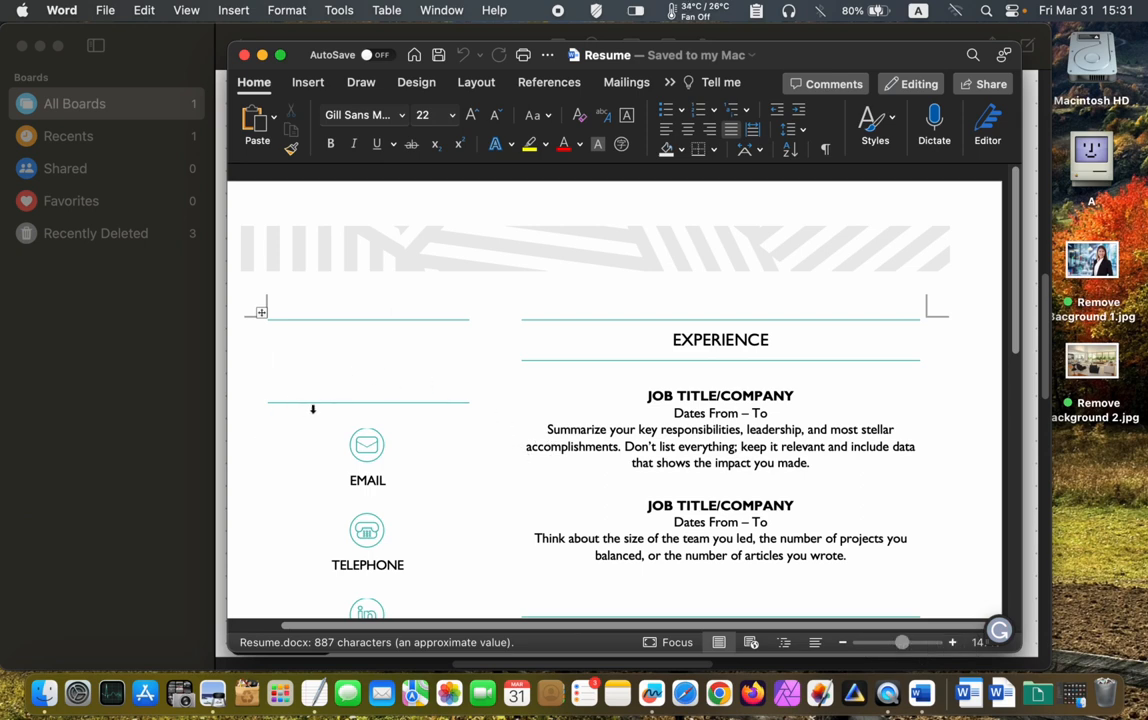
- Scroll the Word resume to the left-column photo area above the contact details
scroll("up", 3)
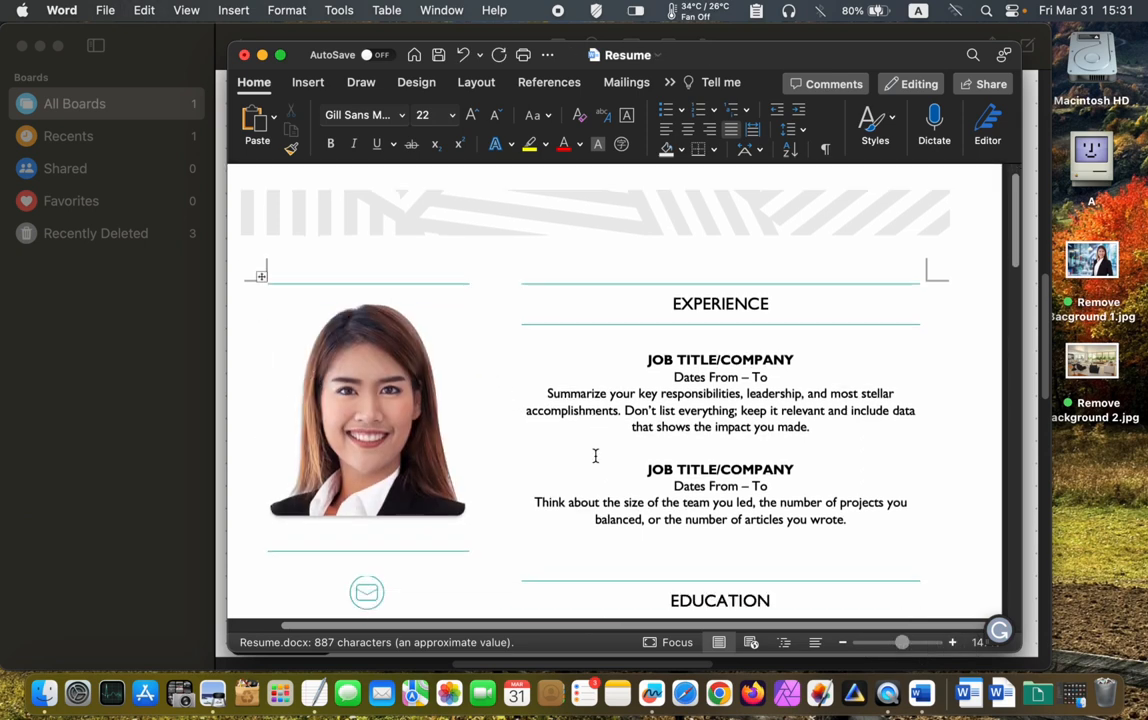
scroll("down", 3)
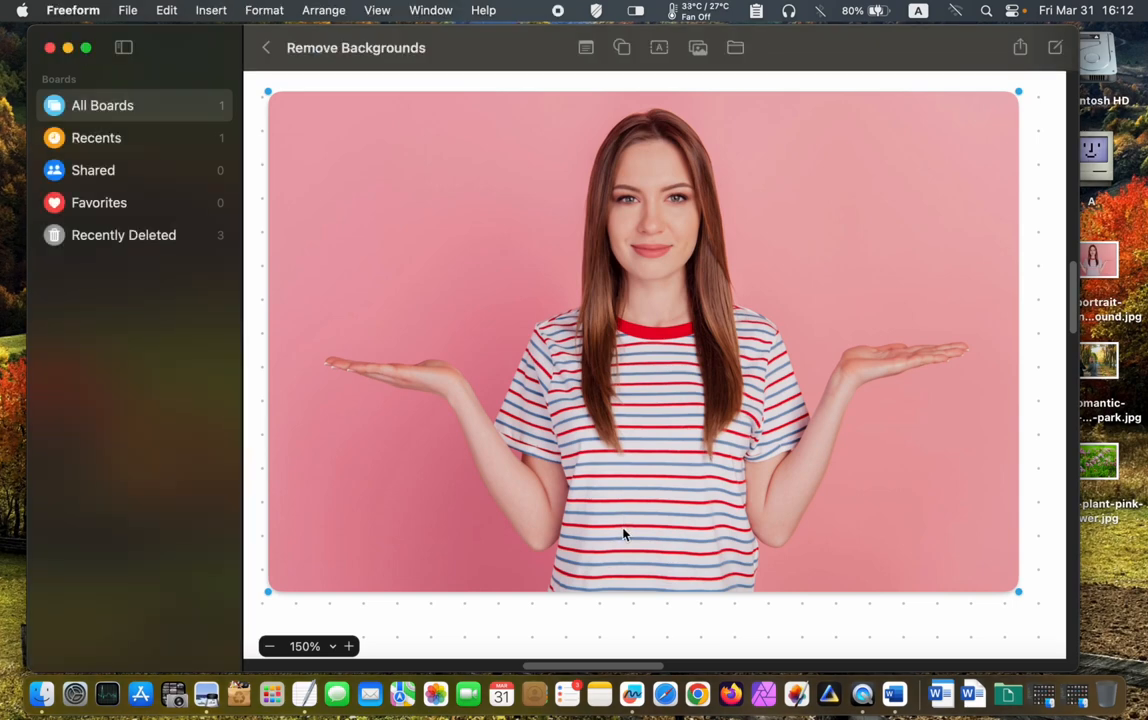
- Remove the pink backdrop from the striped-shirt woman's portrait
left_click(624, 536)
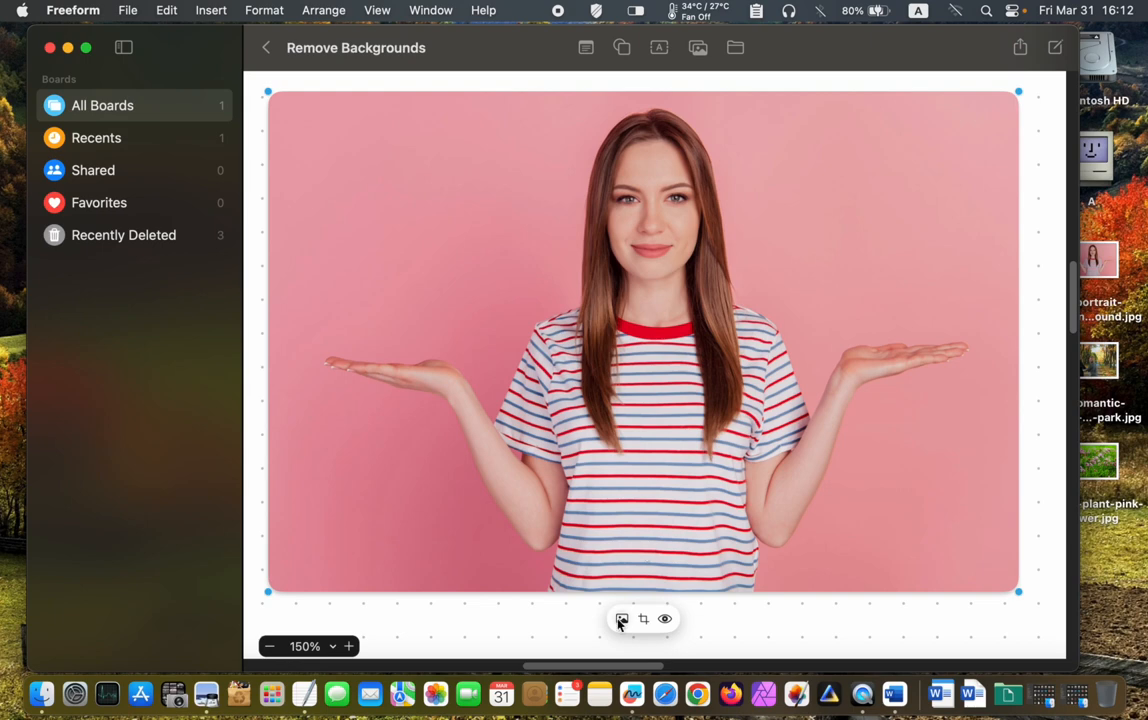
left_click(622, 618)
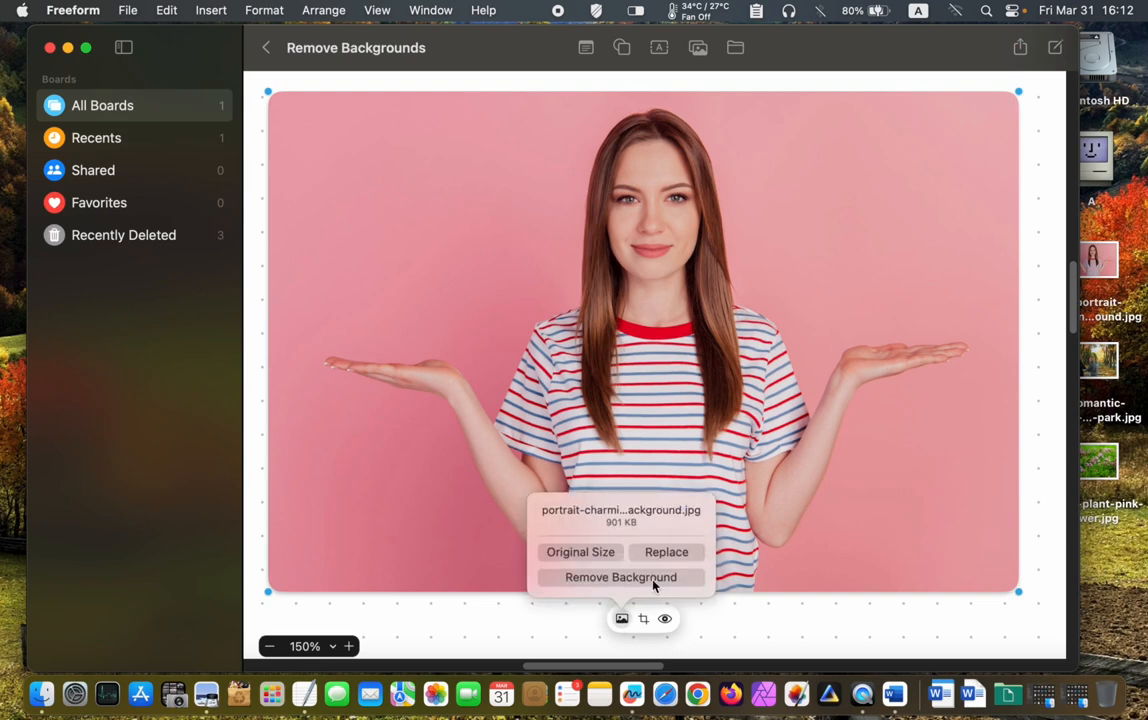
left_click(622, 576)
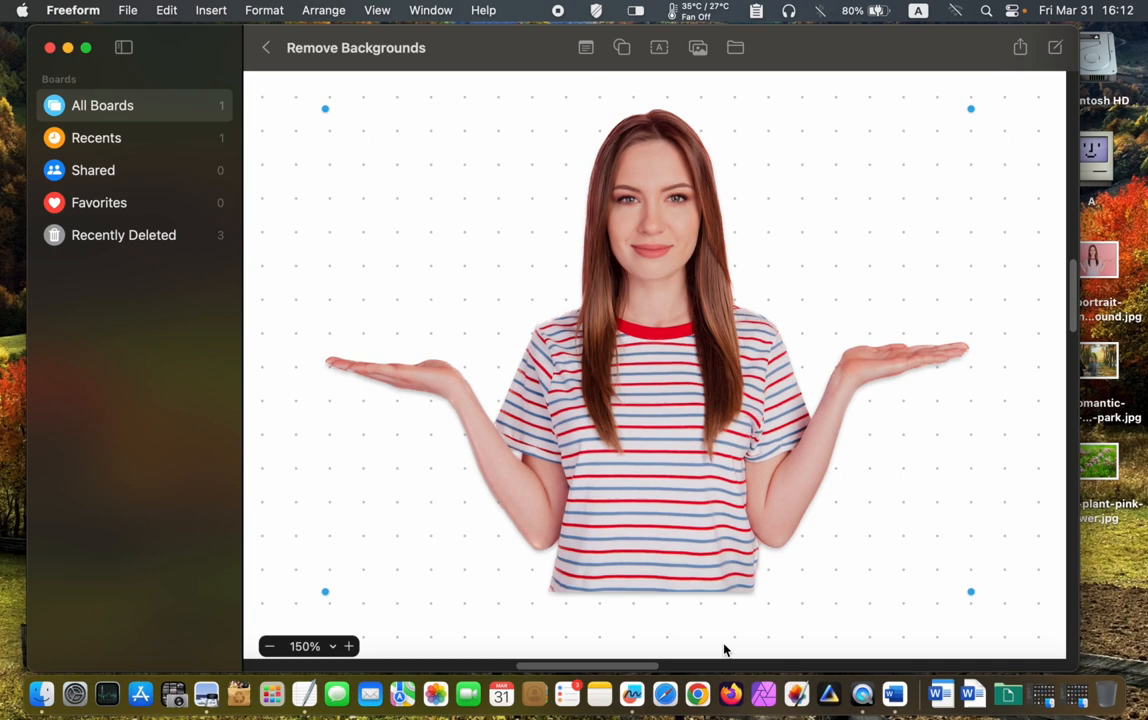
mouse_move(800, 516)
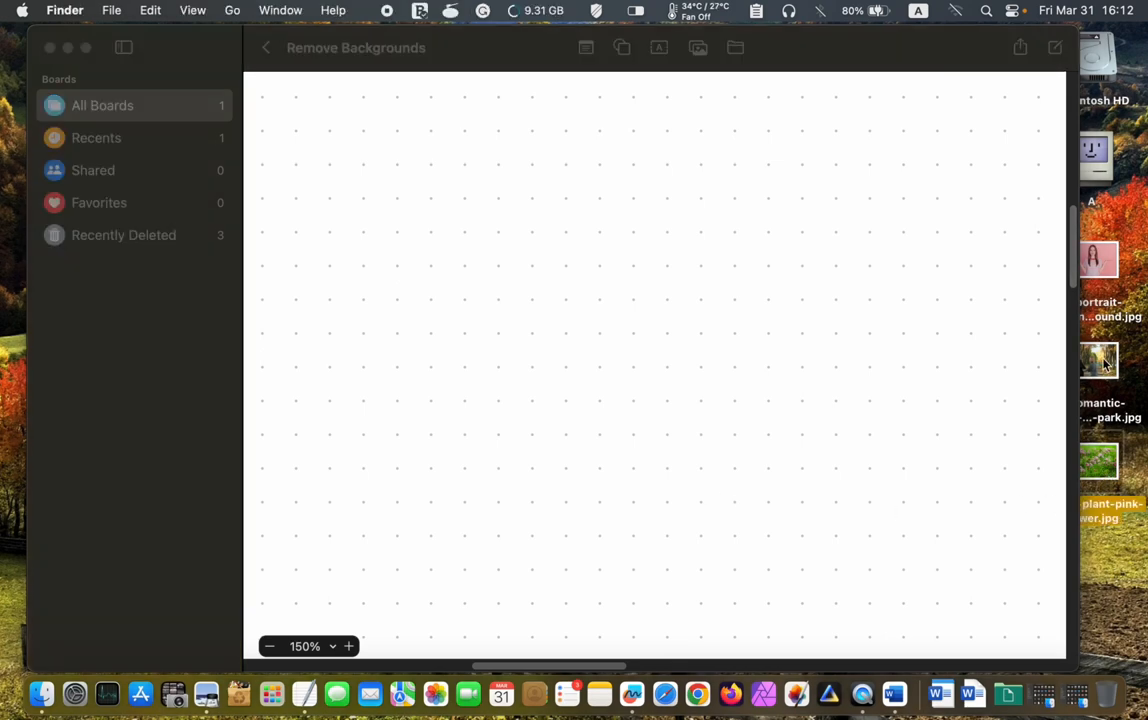
- Drag the couple-in-autumn-park photo onto the board, enlarge it and remove its background
left_click_drag(1096, 390, 432, 204)
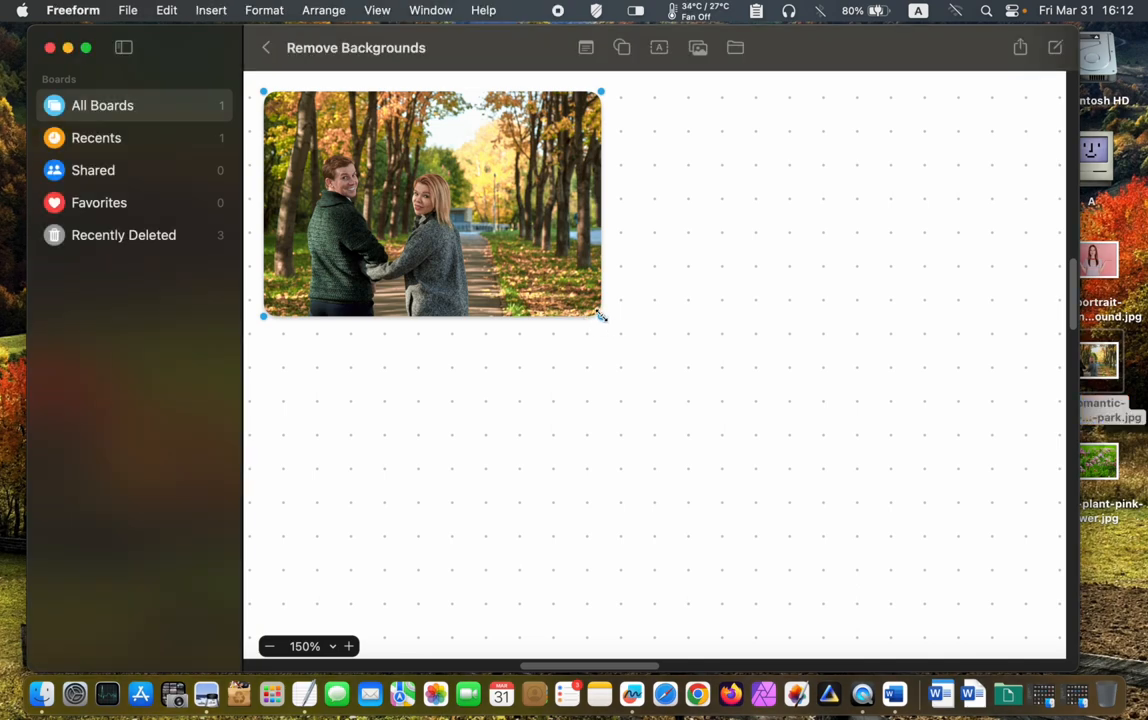
left_click_drag(600, 314, 1018, 590)
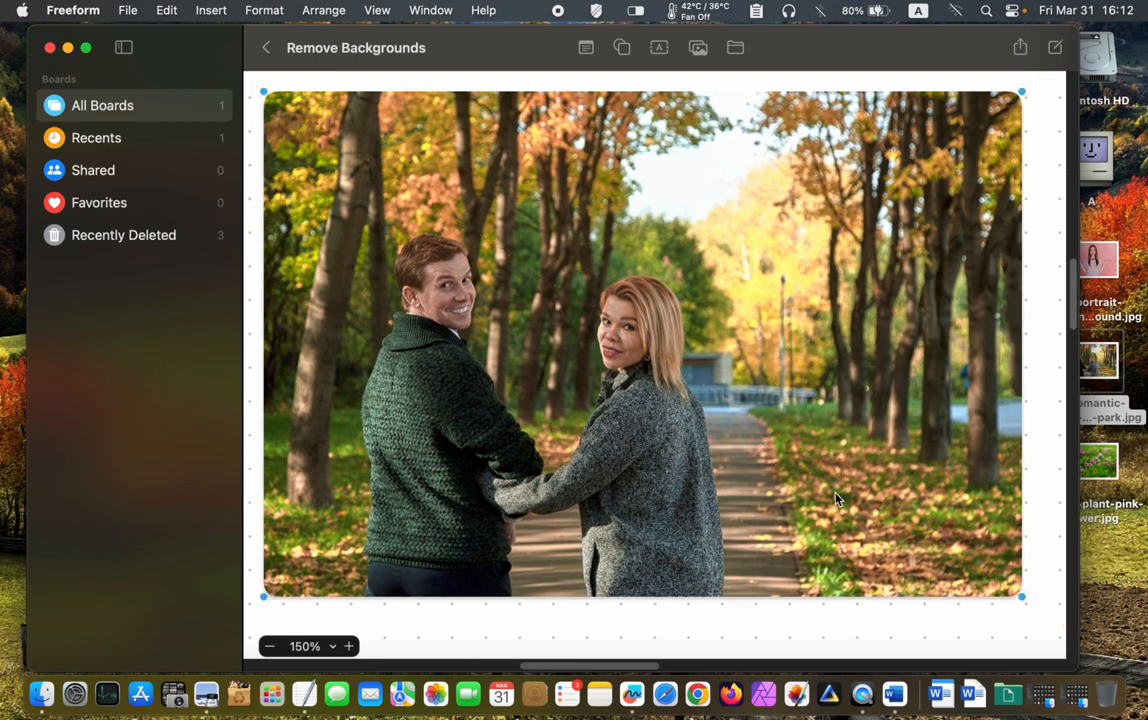
mouse_move(700, 464)
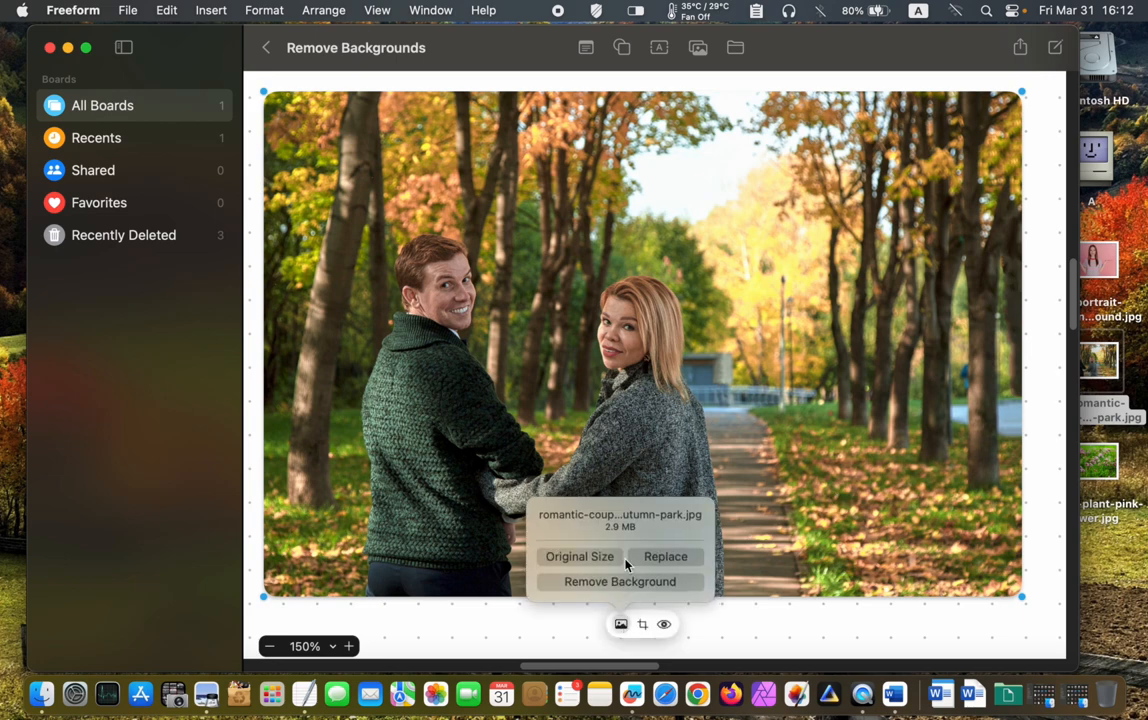
left_click(620, 580)
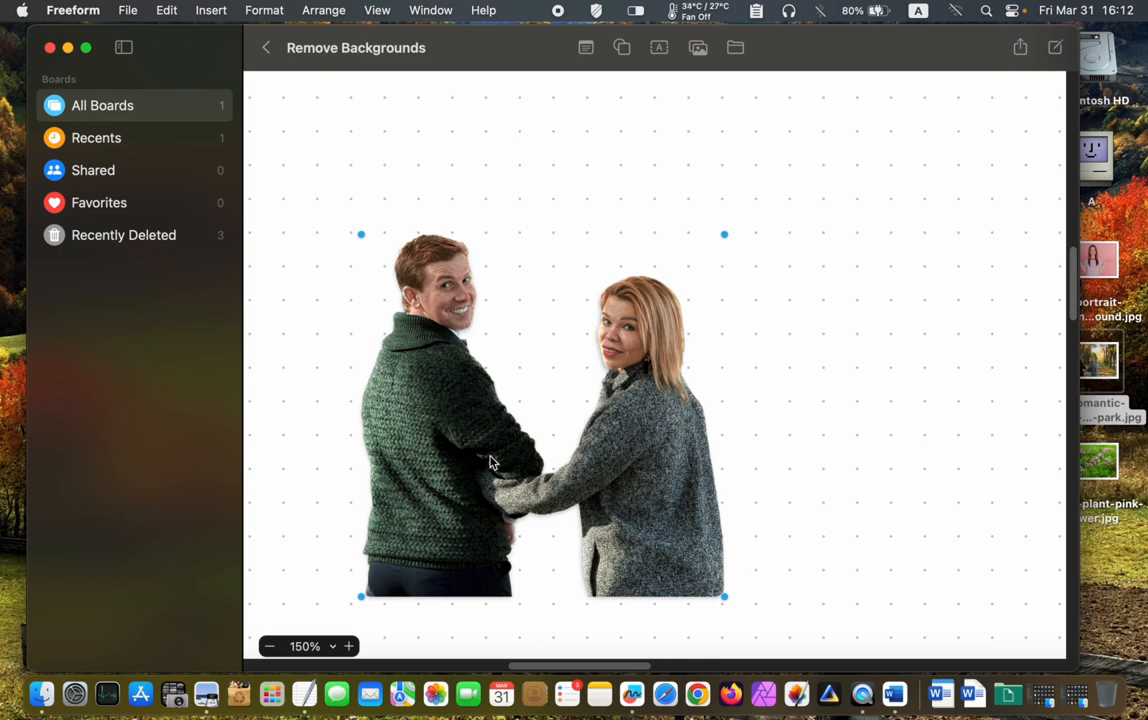
mouse_move(460, 448)
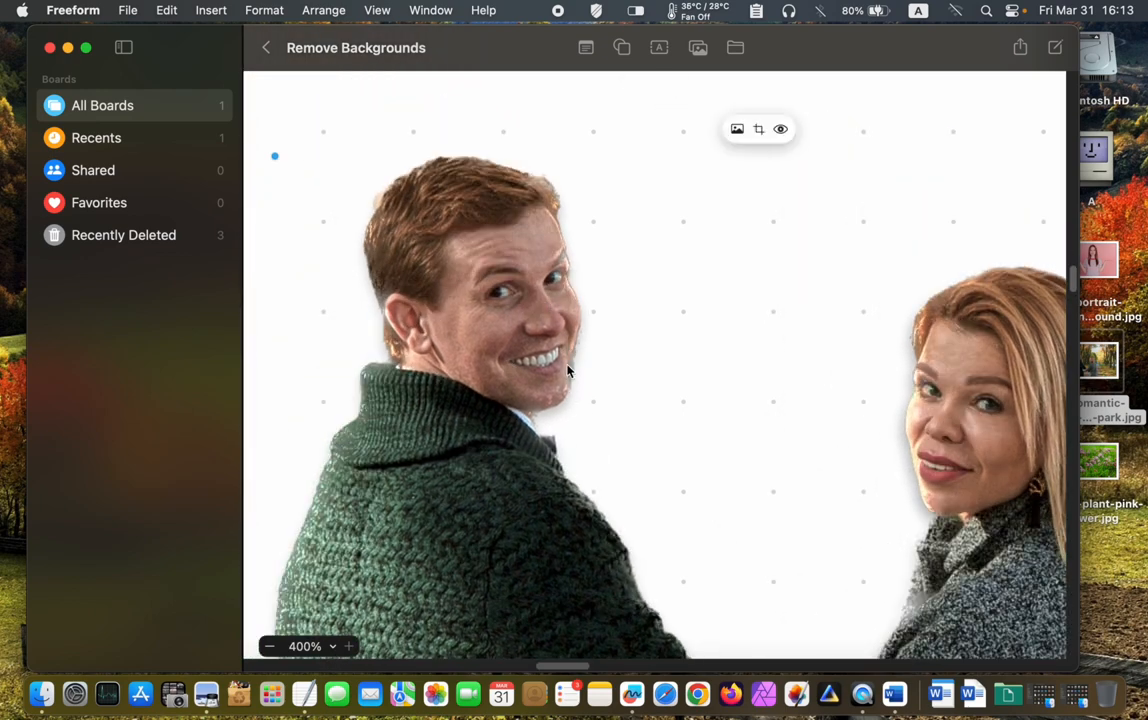
mouse_move(752, 450)
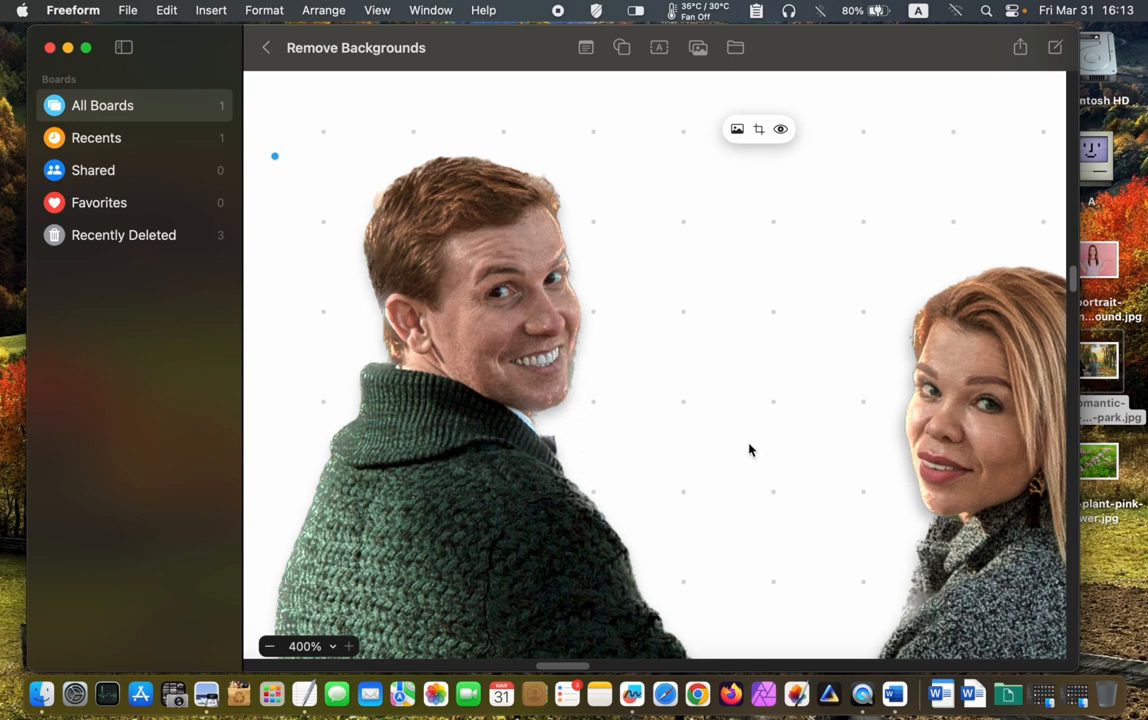
mouse_move(908, 428)
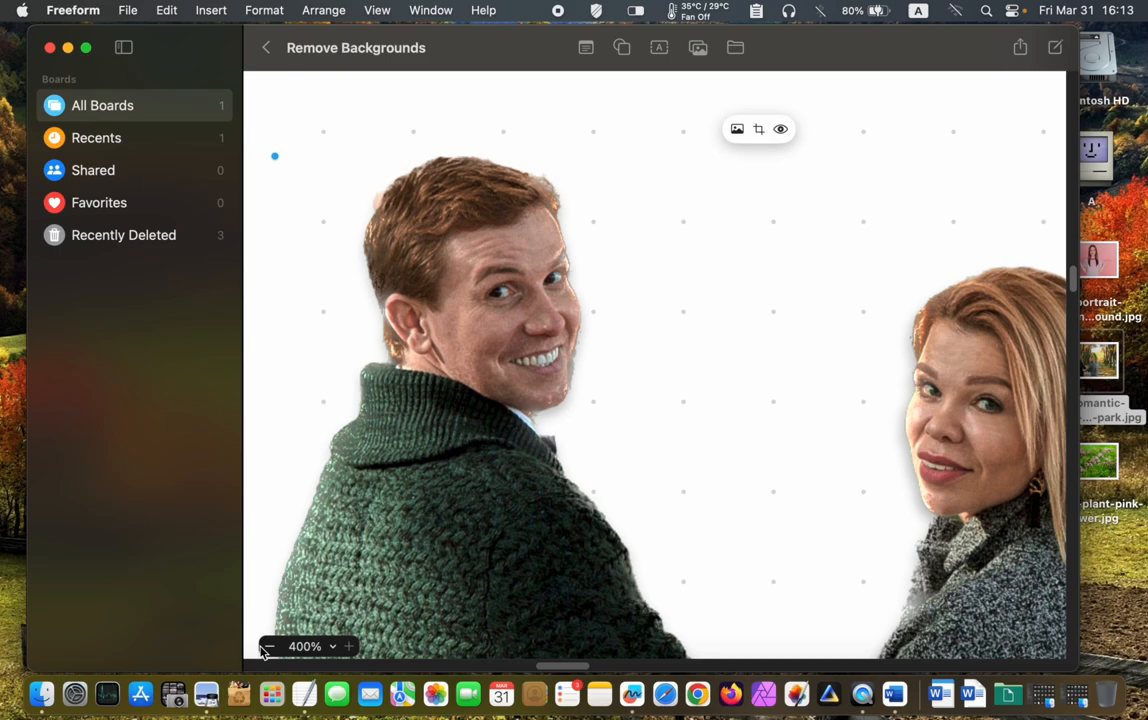
left_click(268, 646)
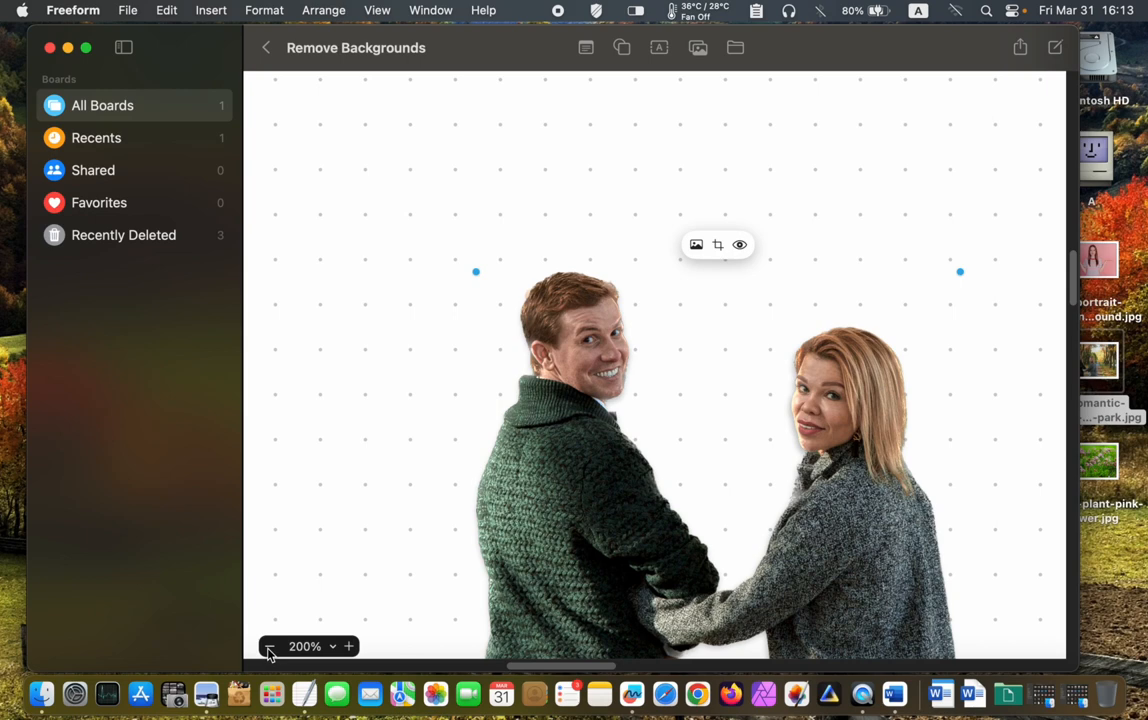
mouse_move(330, 548)
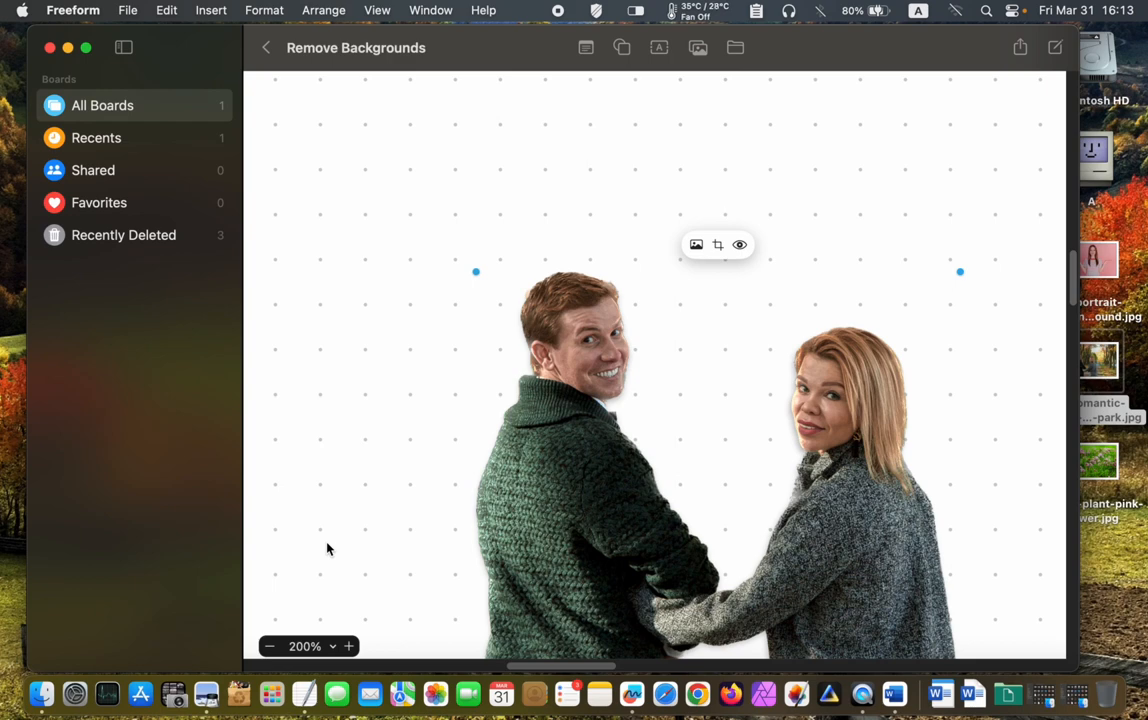
mouse_move(580, 530)
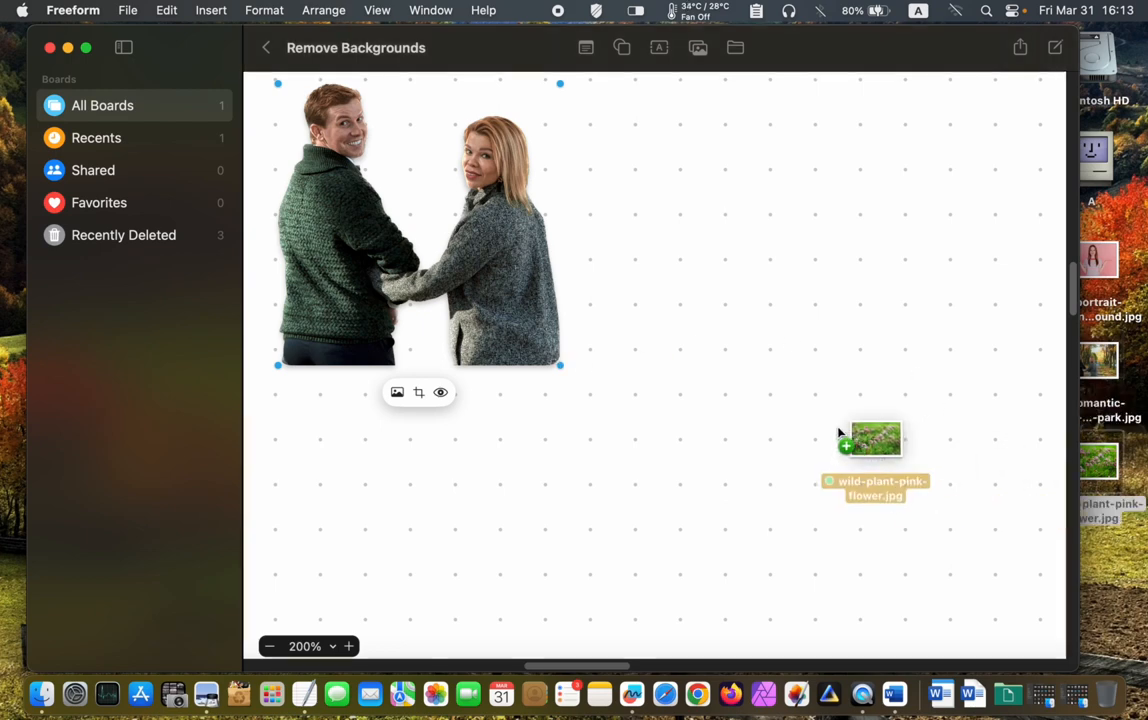
- Add the pink-flower meadow photo to the board and bring the couple cutout to the front
left_click_drag(876, 440, 610, 384)
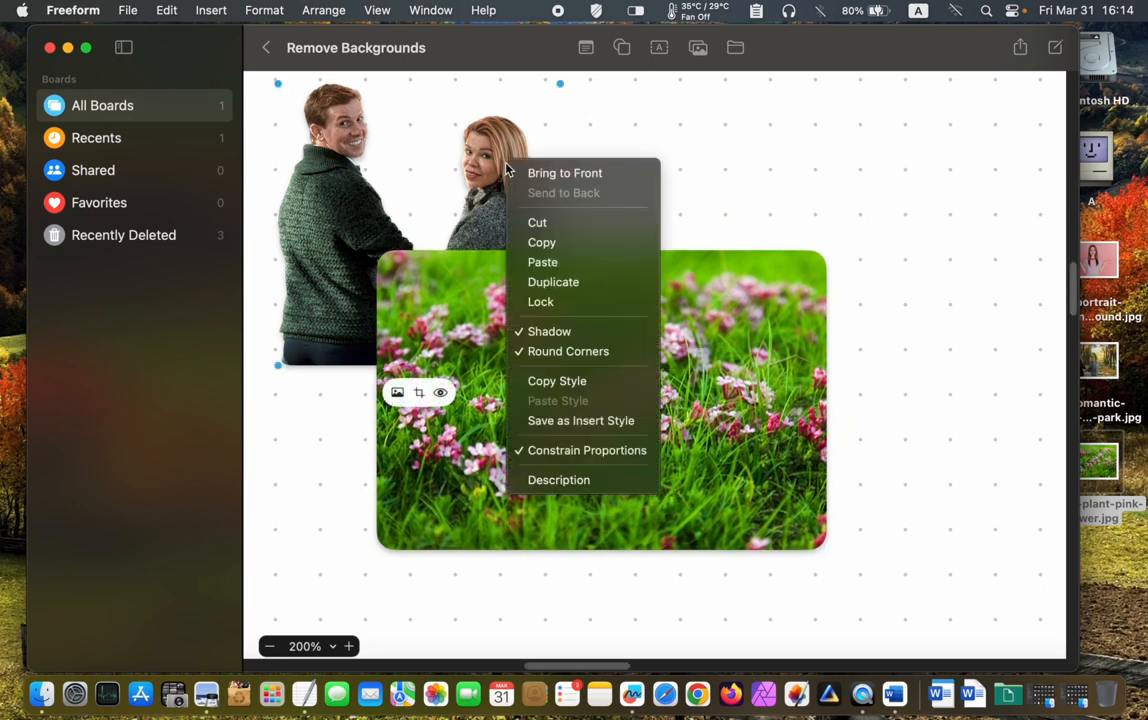
mouse_move(644, 138)
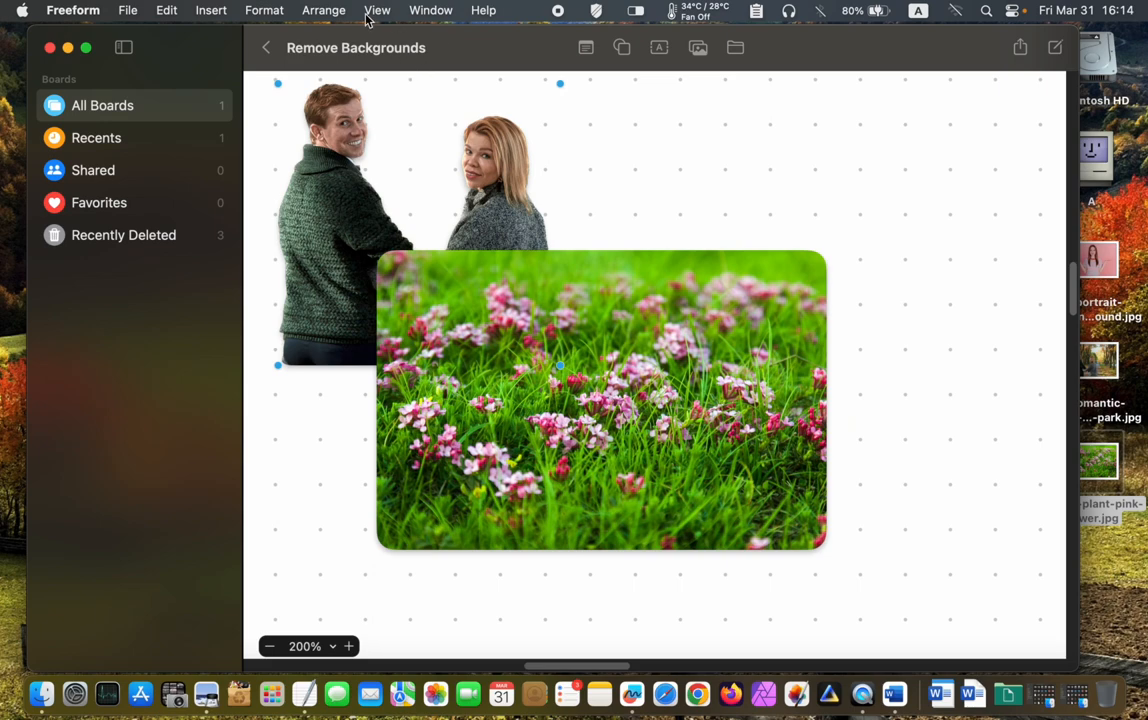
left_click(324, 10)
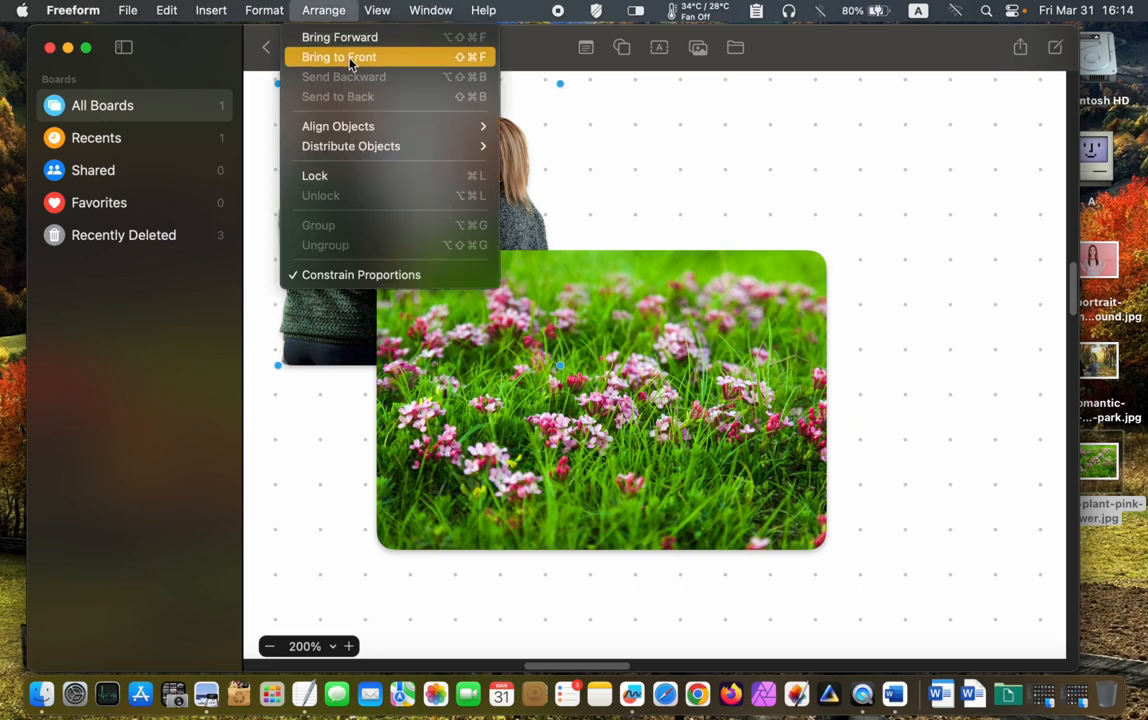
left_click(338, 56)
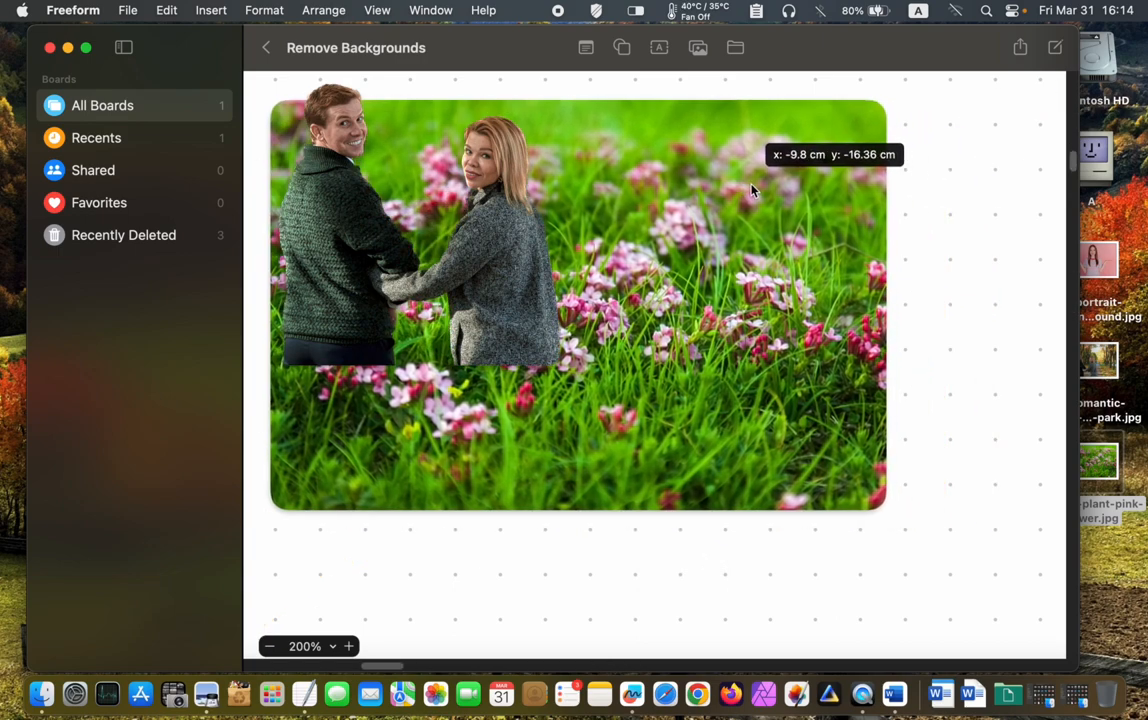
- Move and resize the meadow photo so it frames the couple standing in the field
left_click_drag(752, 190, 884, 504)
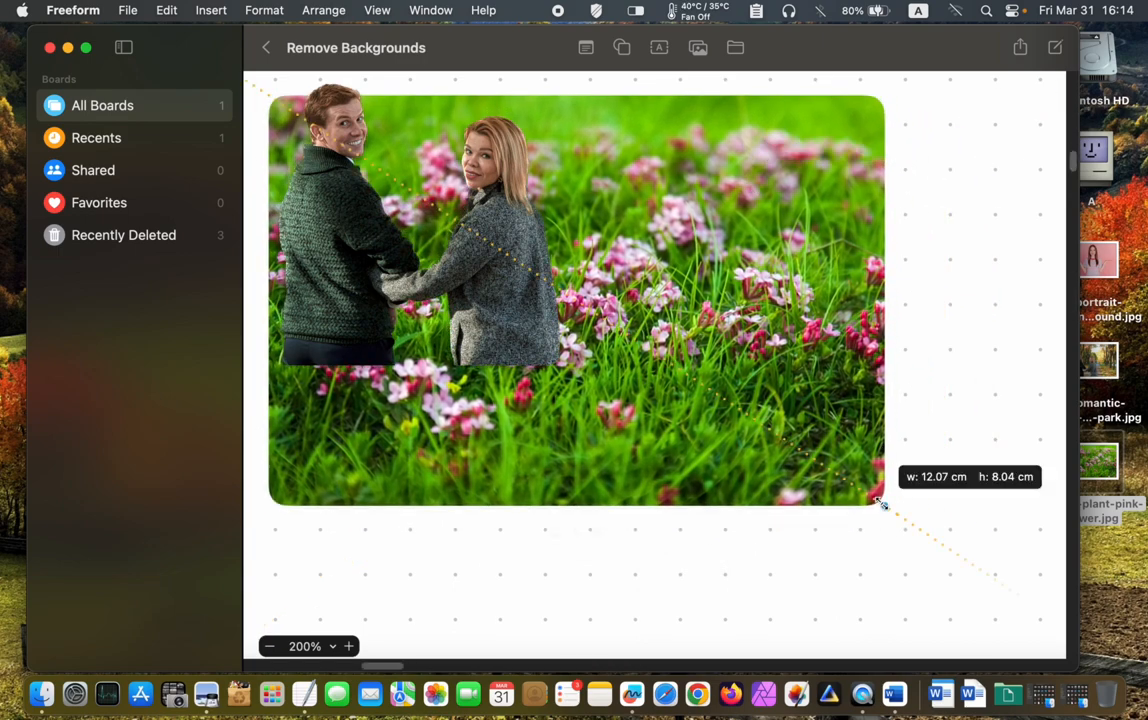
left_click_drag(884, 504, 1018, 592)
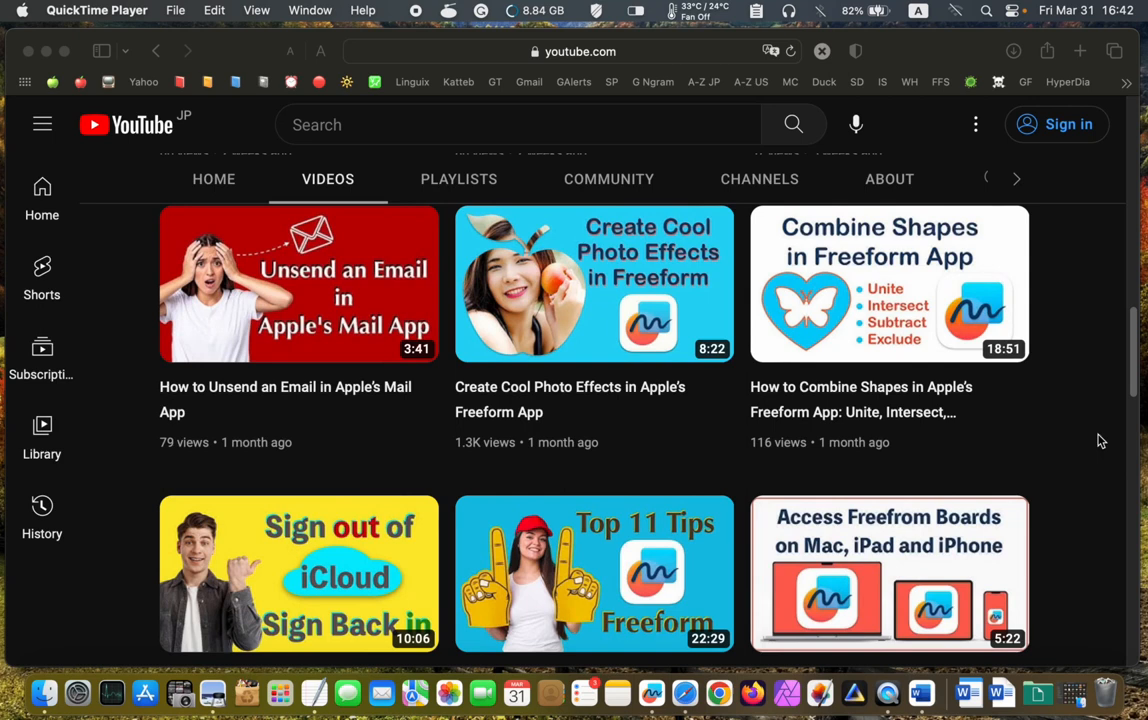
mouse_move(904, 318)
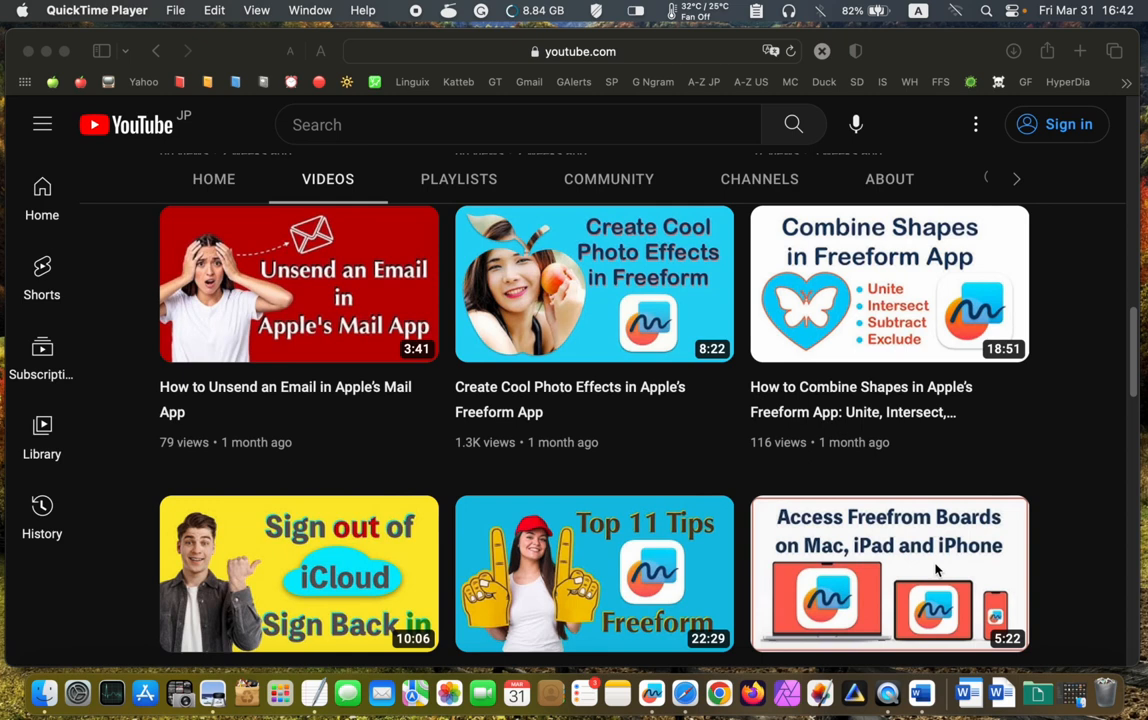
mouse_move(192, 102)
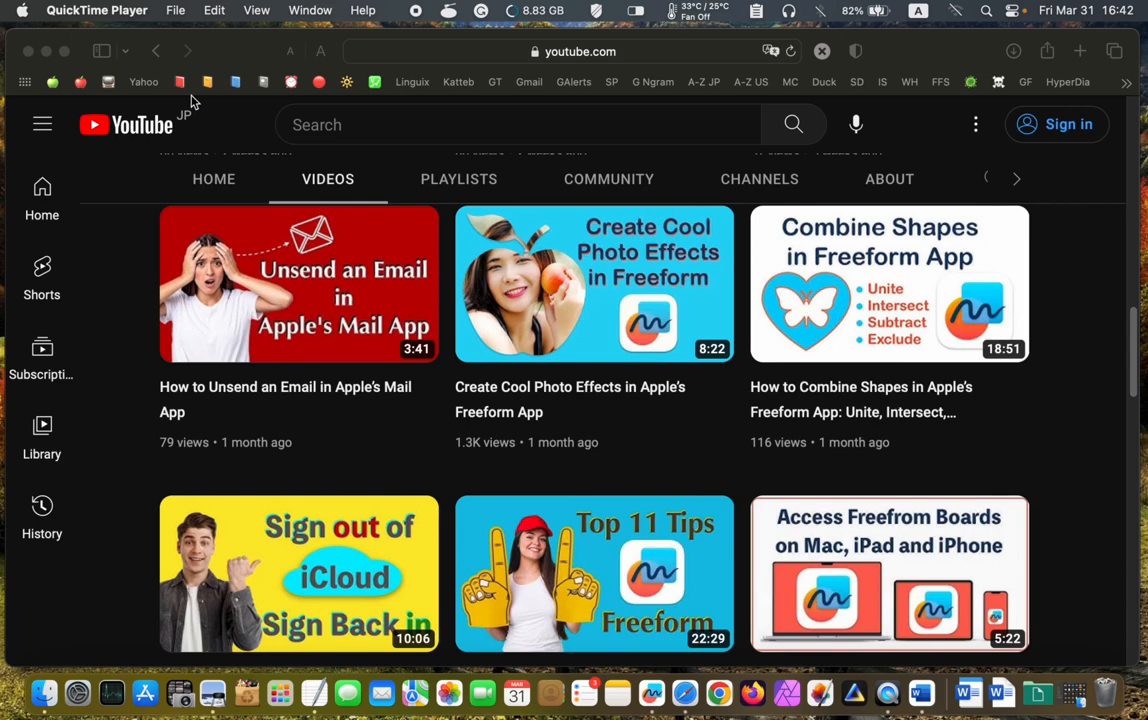